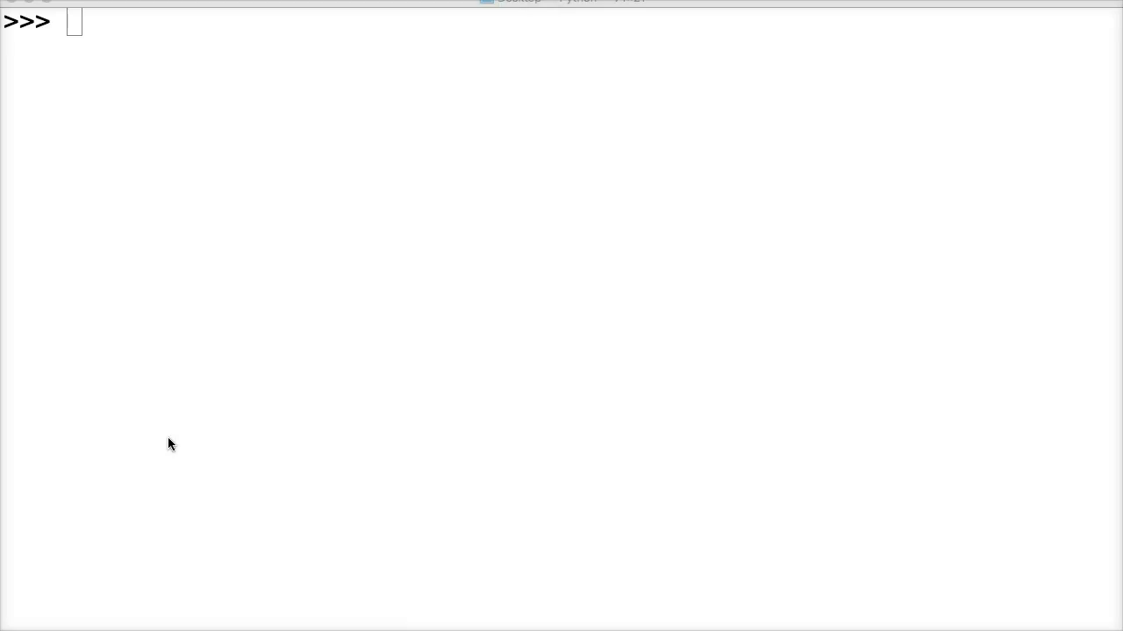
Step: Echo 'This is a string' written with single quotes, then with double quotes
type("'")
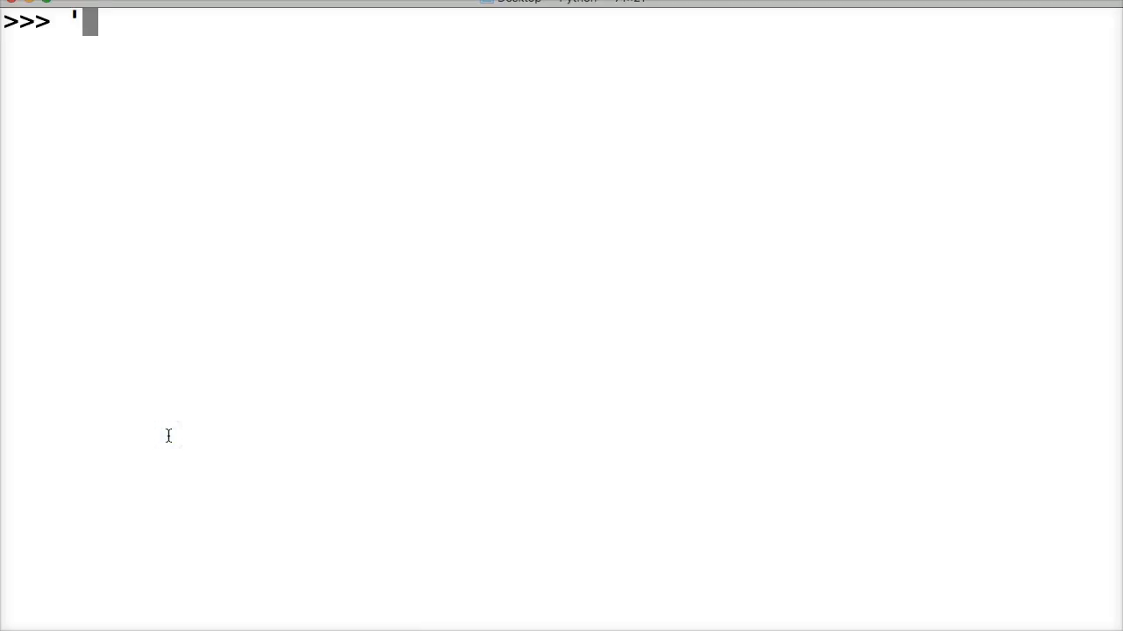
type("This is a string")
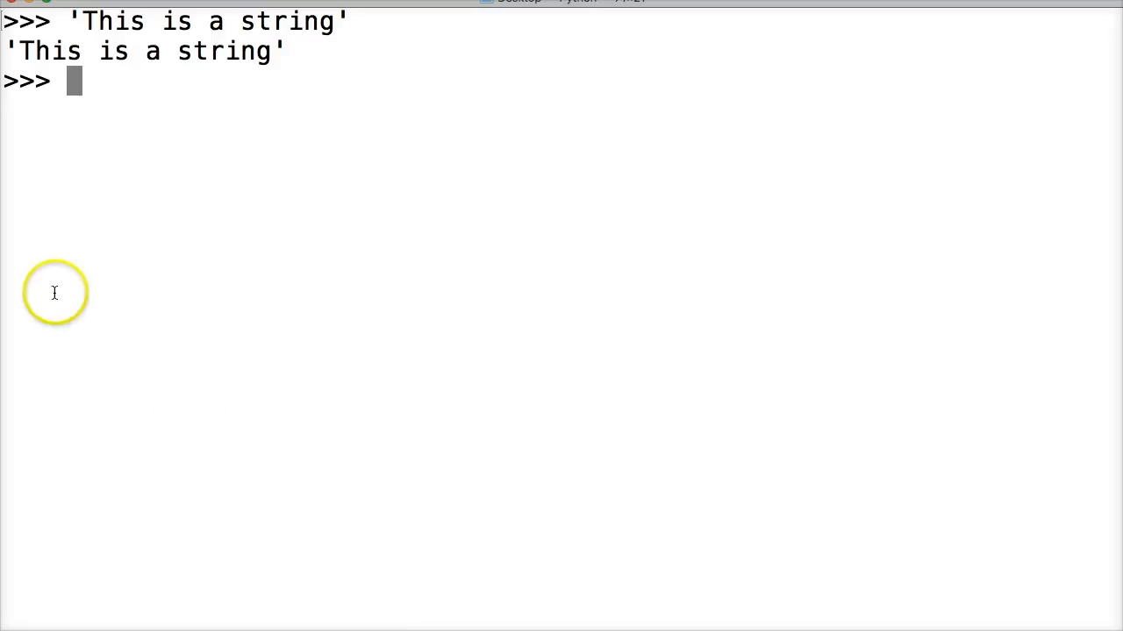
mouse_move(296, 65)
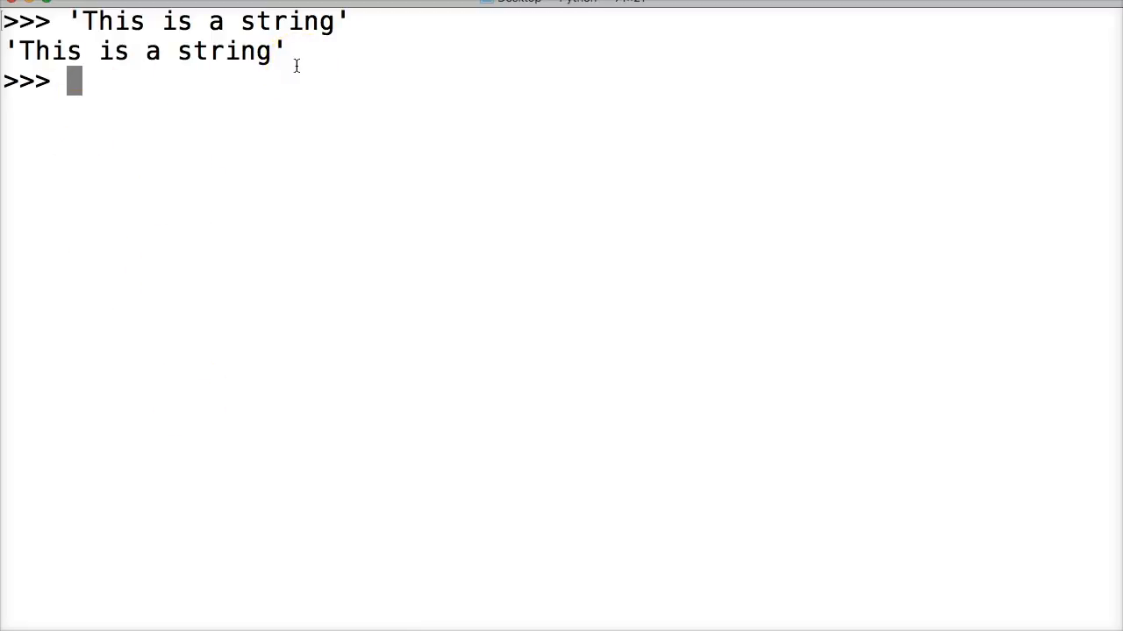
type("\"")
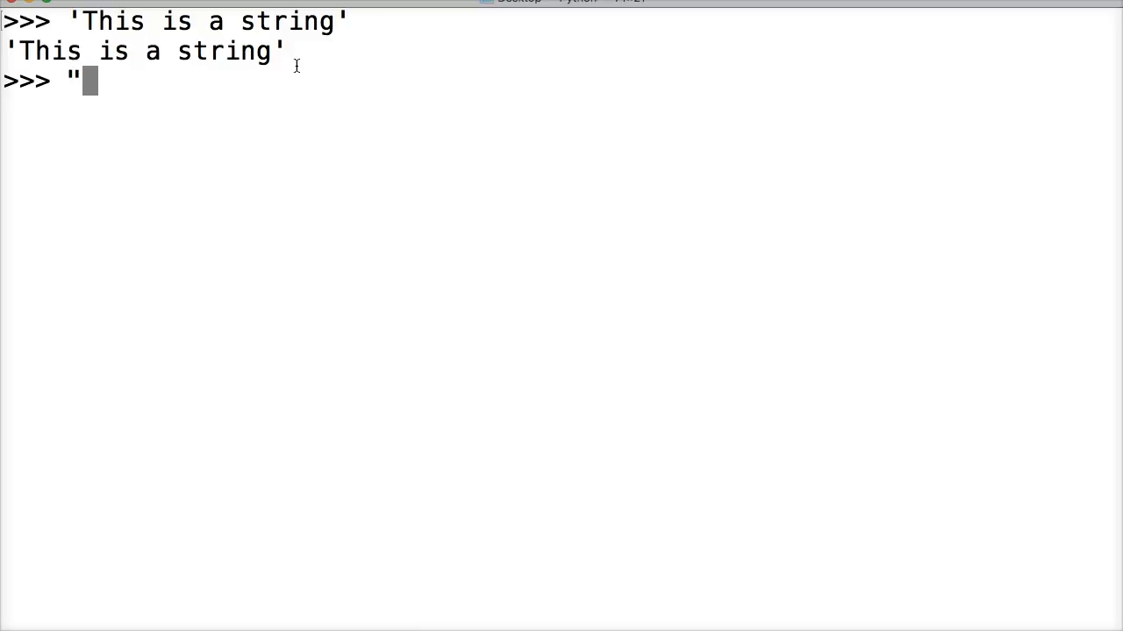
type("This is a")
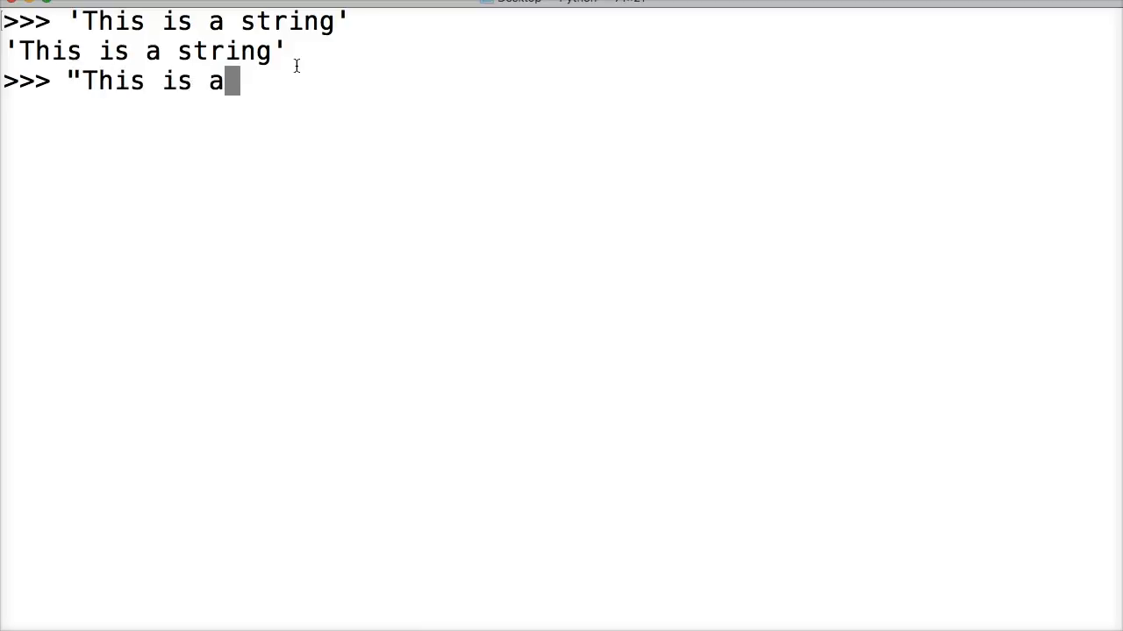
key("Return")
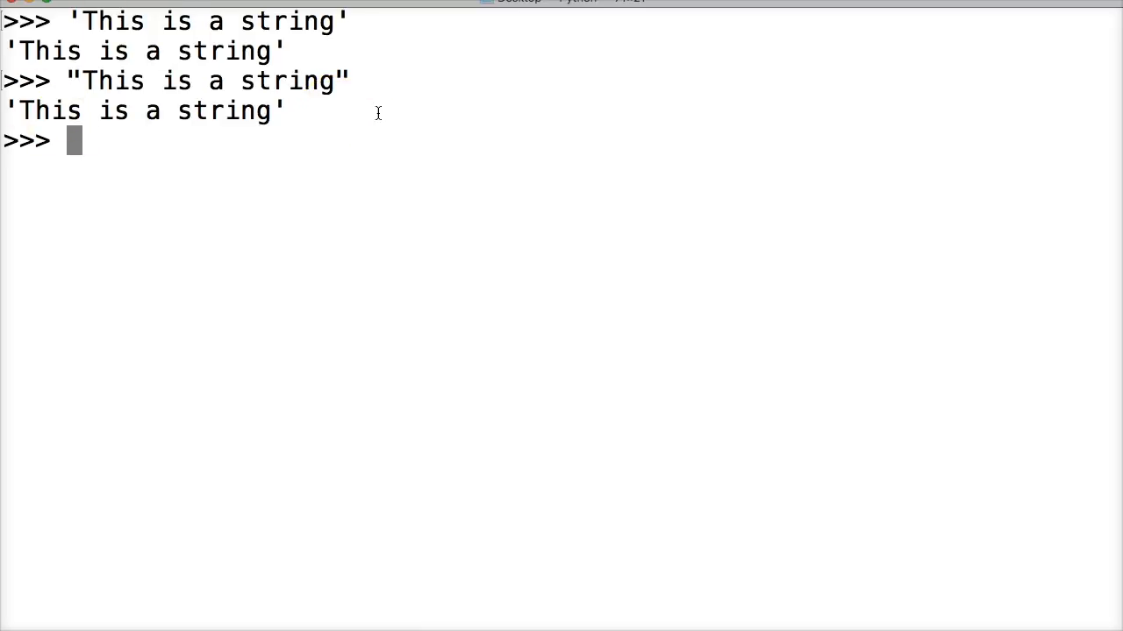
Step: Echo 'This is a string' written with triple-single and triple-double quotes
type("'''")
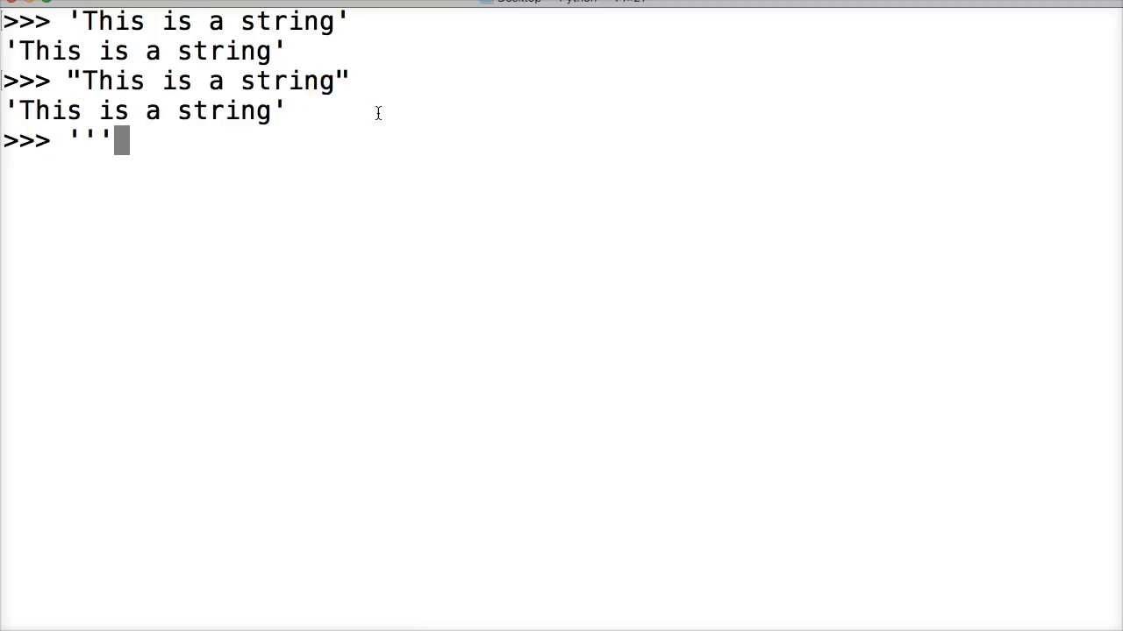
type("This is a s")
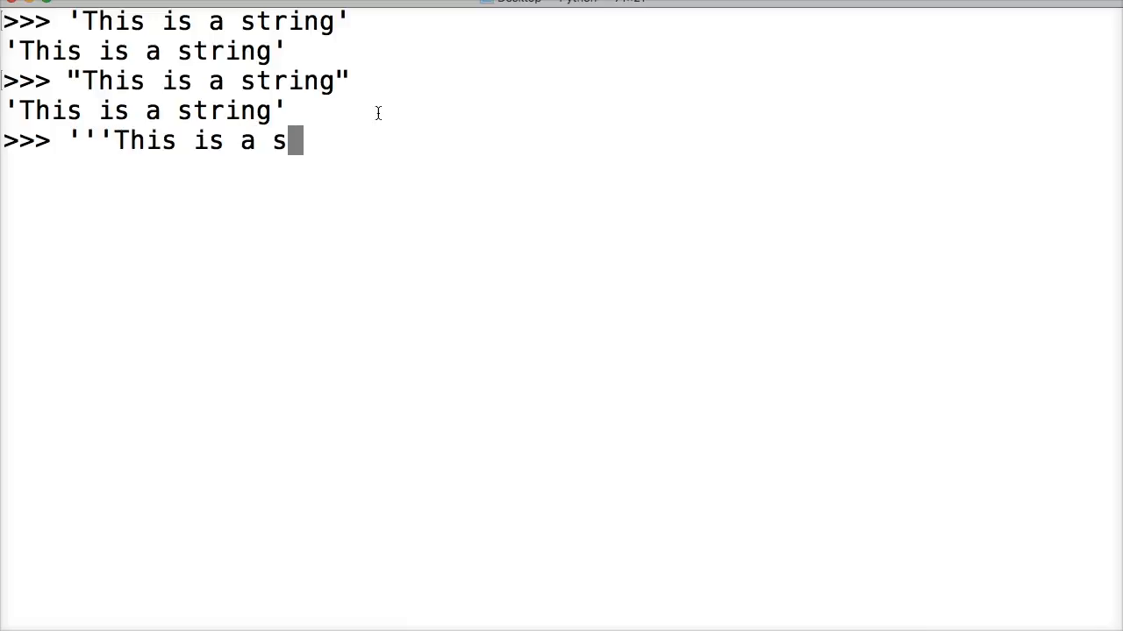
type("tring'''")
type("\"\"\"")
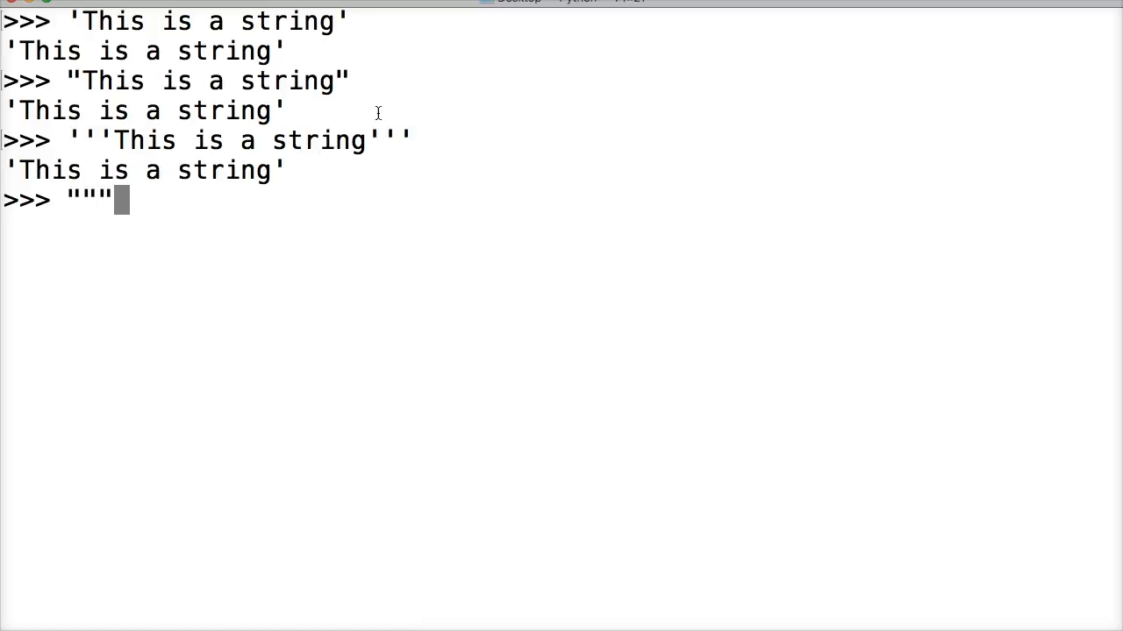
type("This is")
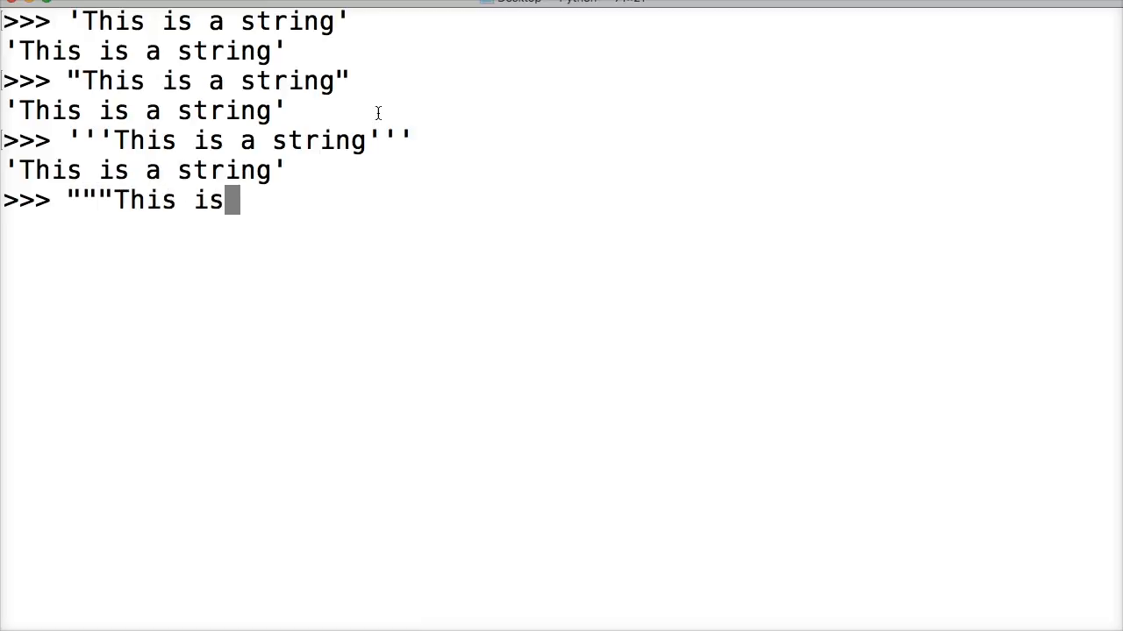
type("a string\"\"\"")
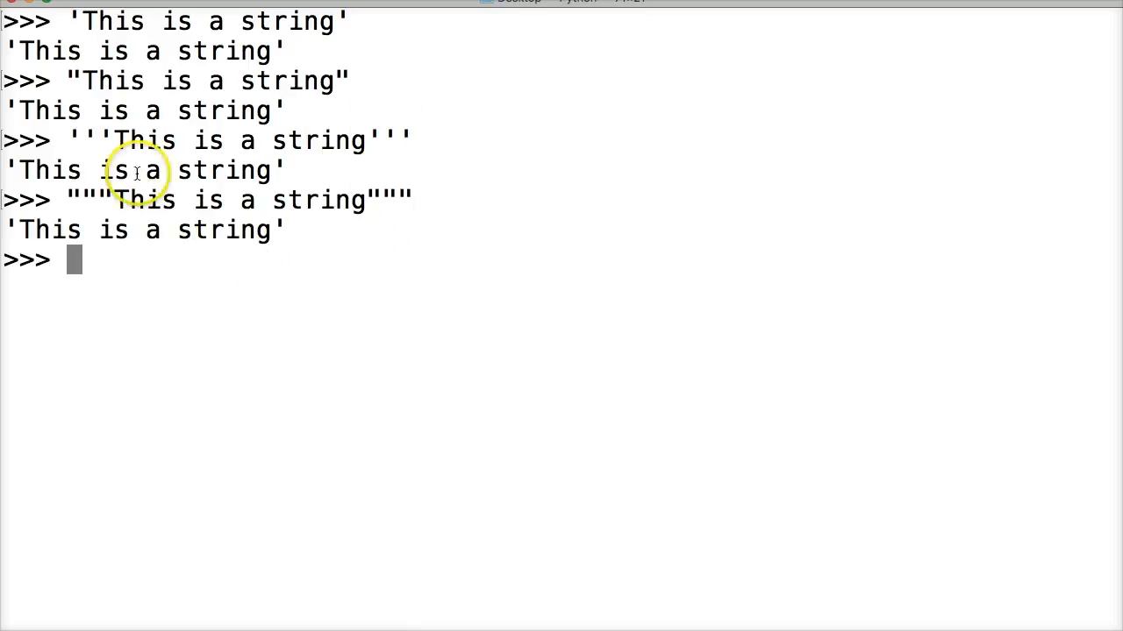
mouse_move(154, 200)
type("'This is")
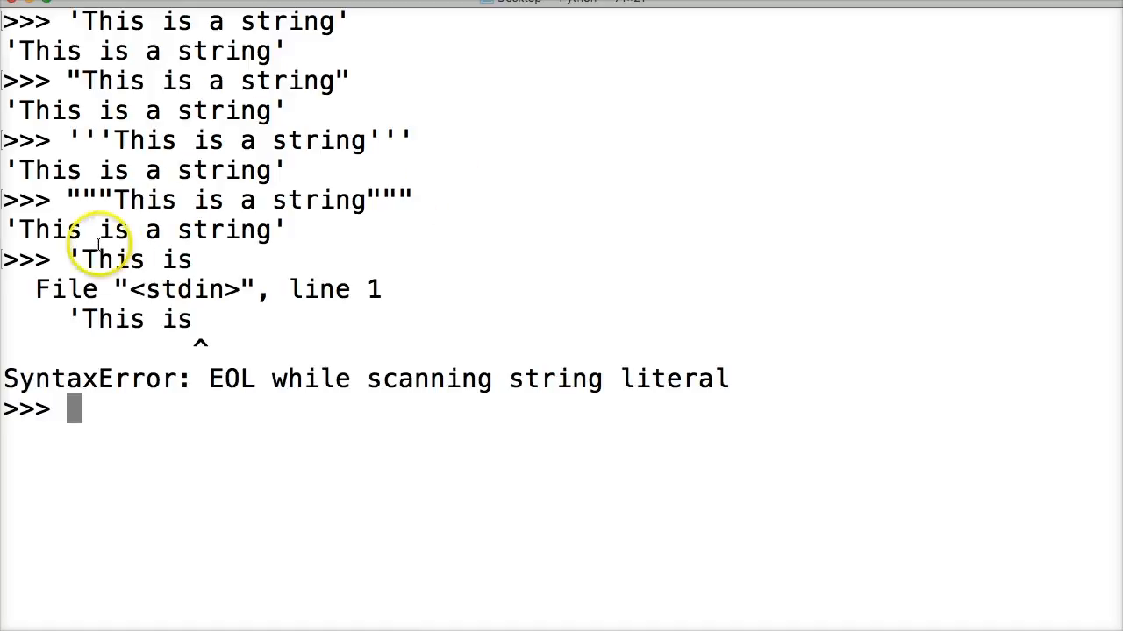
mouse_move(306, 265)
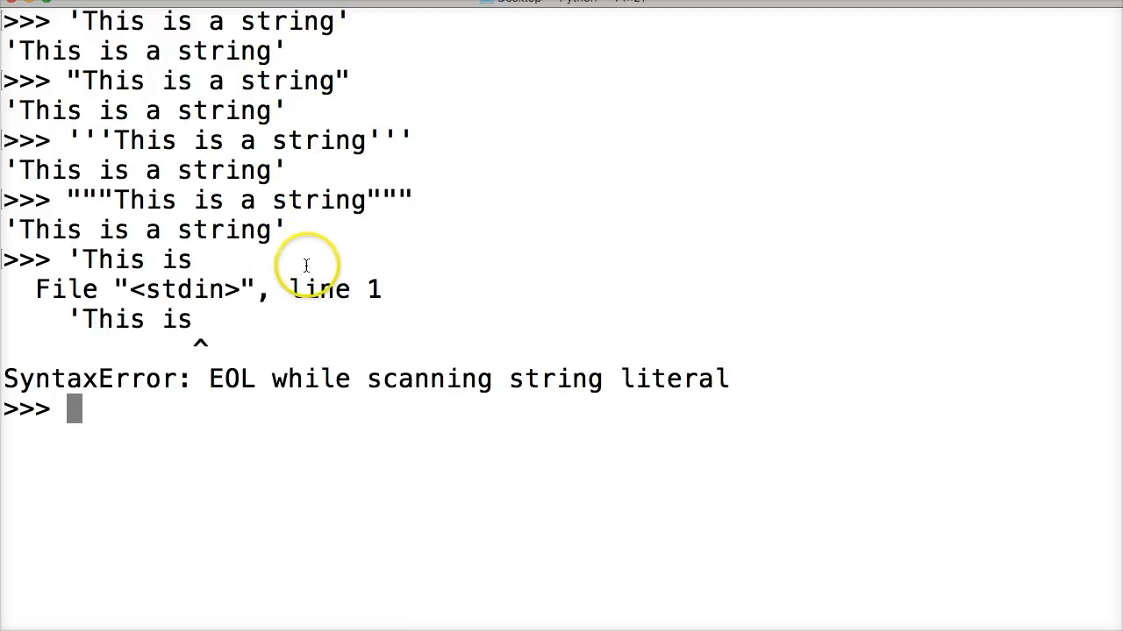
mouse_move(282, 325)
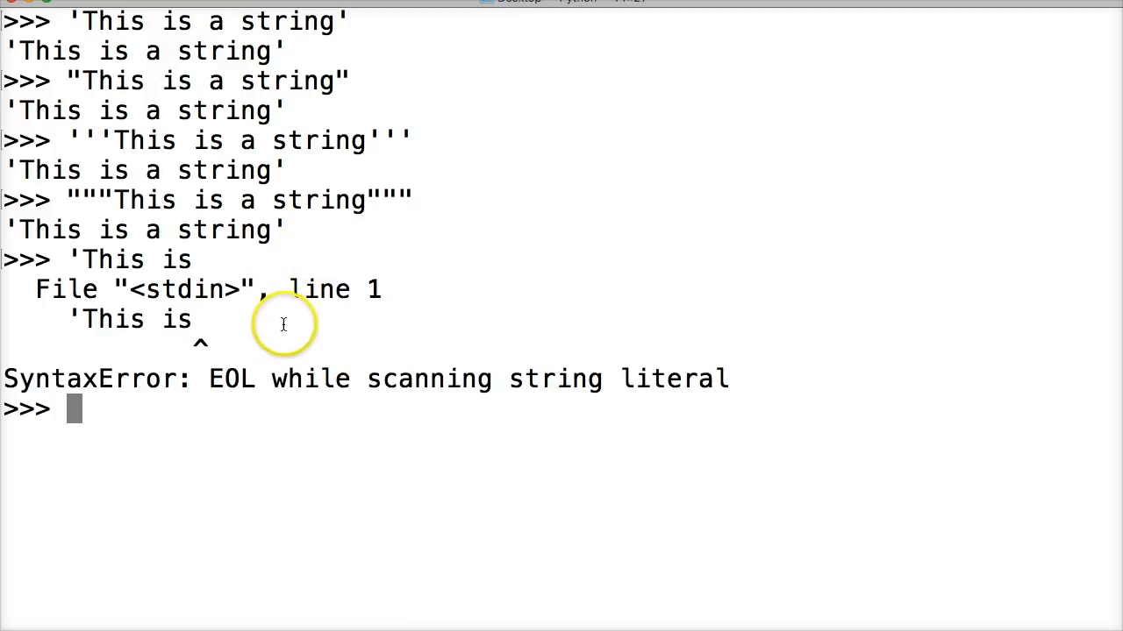
mouse_move(407, 241)
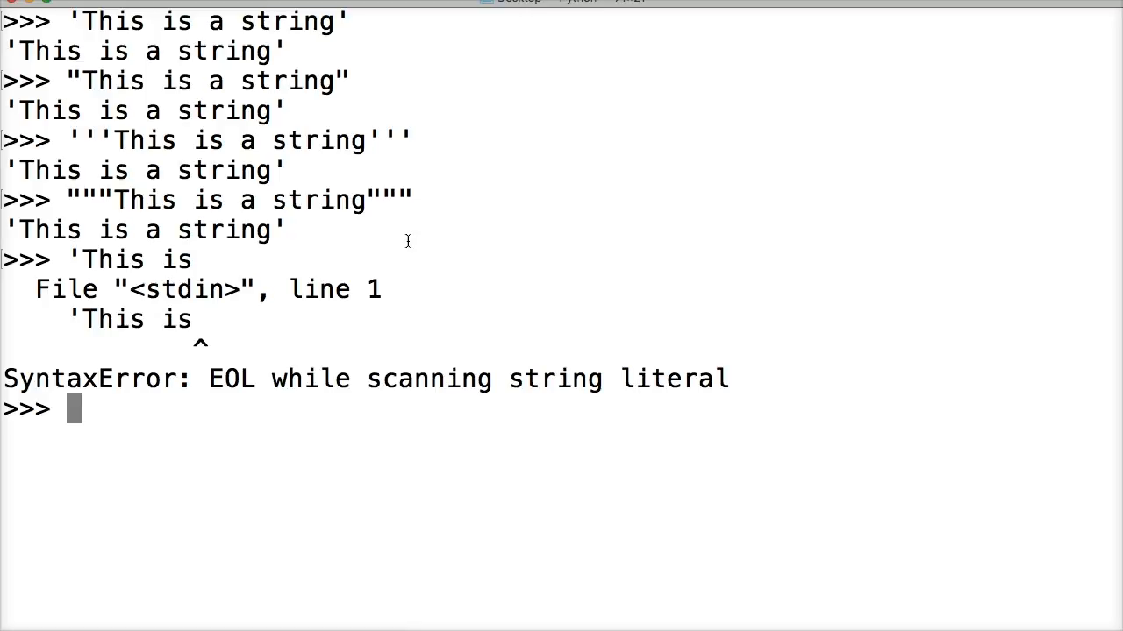
Step: Enter '''This is / a / string / in / python''' across five lines, echoed with \n separators
type("'''This is")
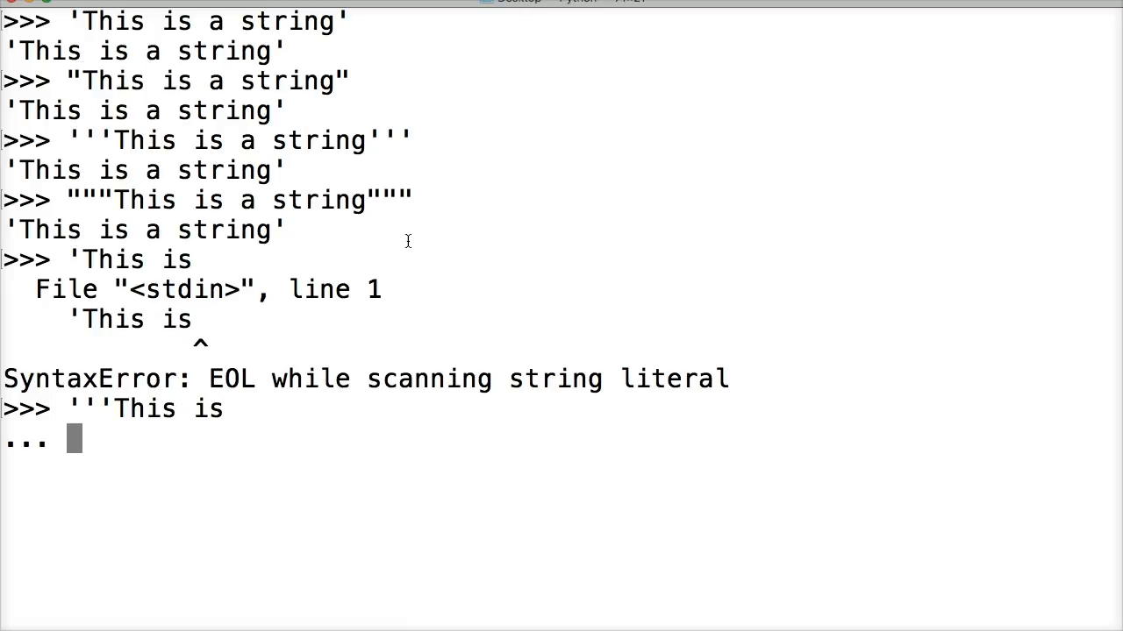
type("a")
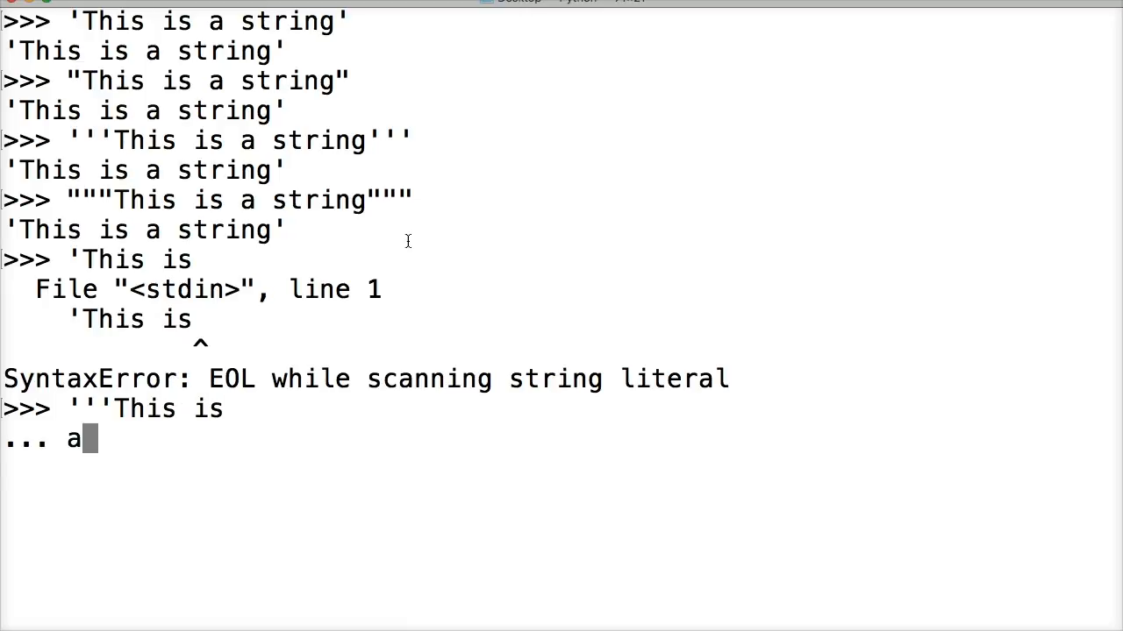
type("string")
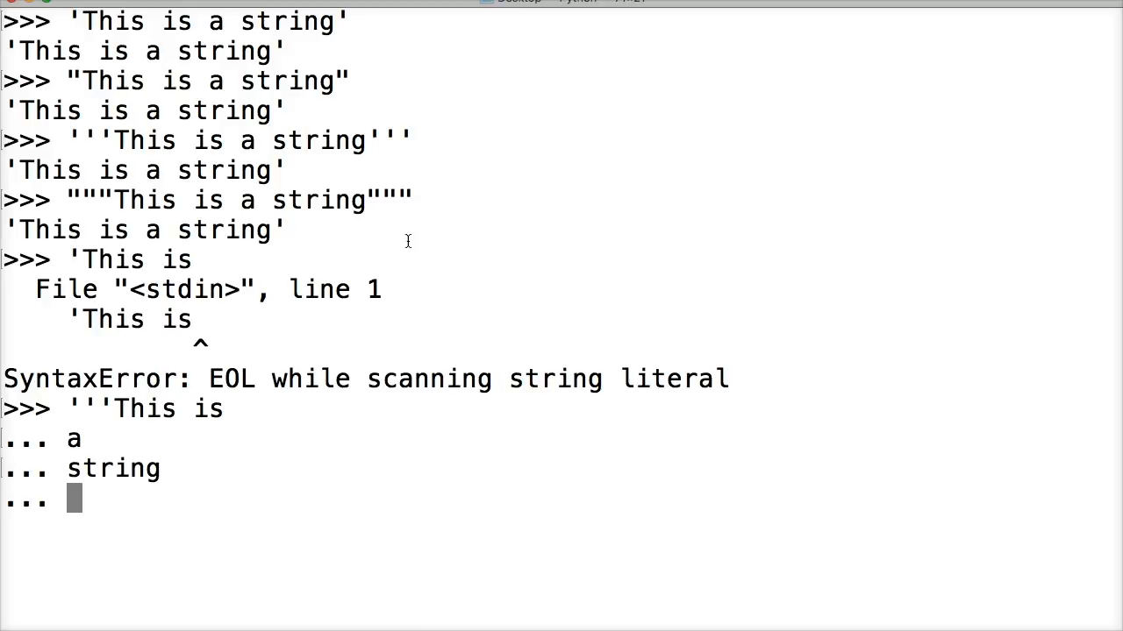
type("in")
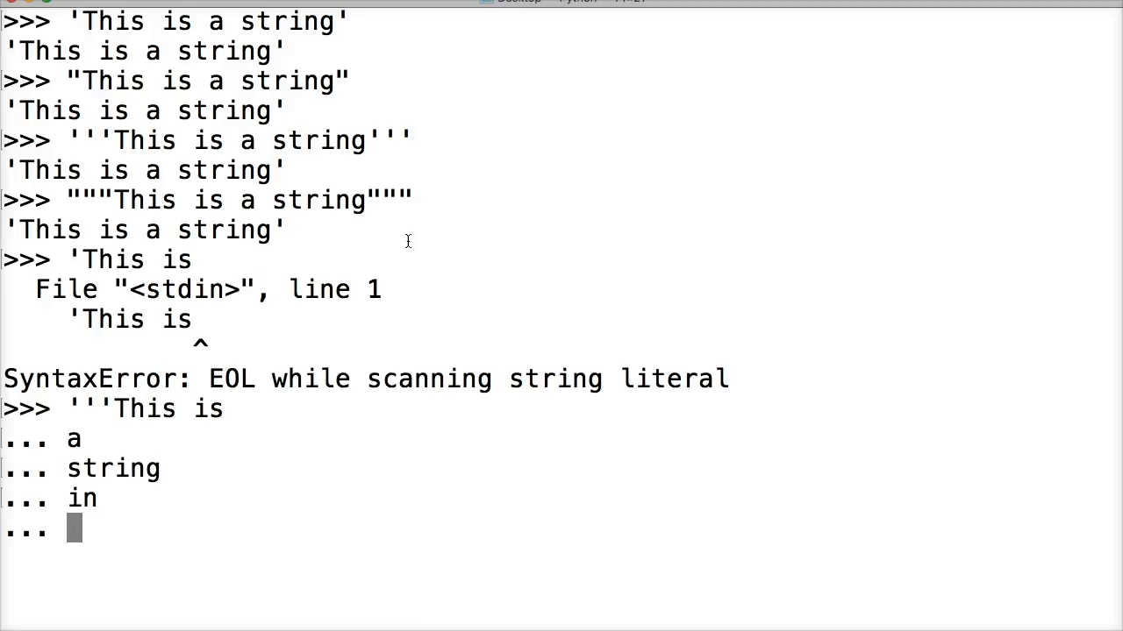
type("pytho")
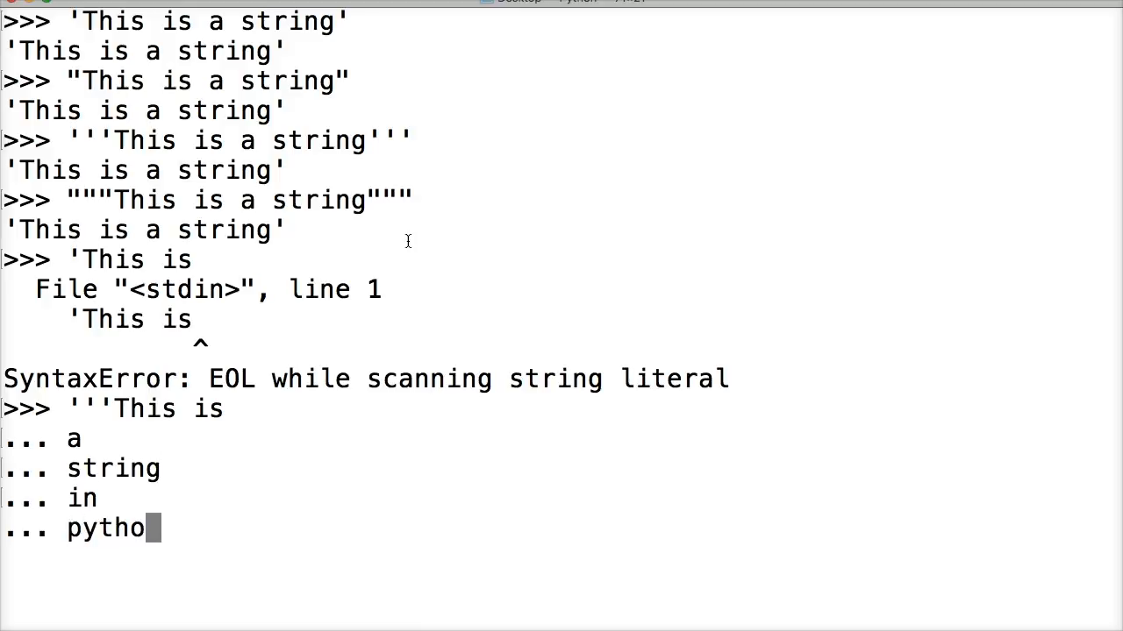
type("n'''")
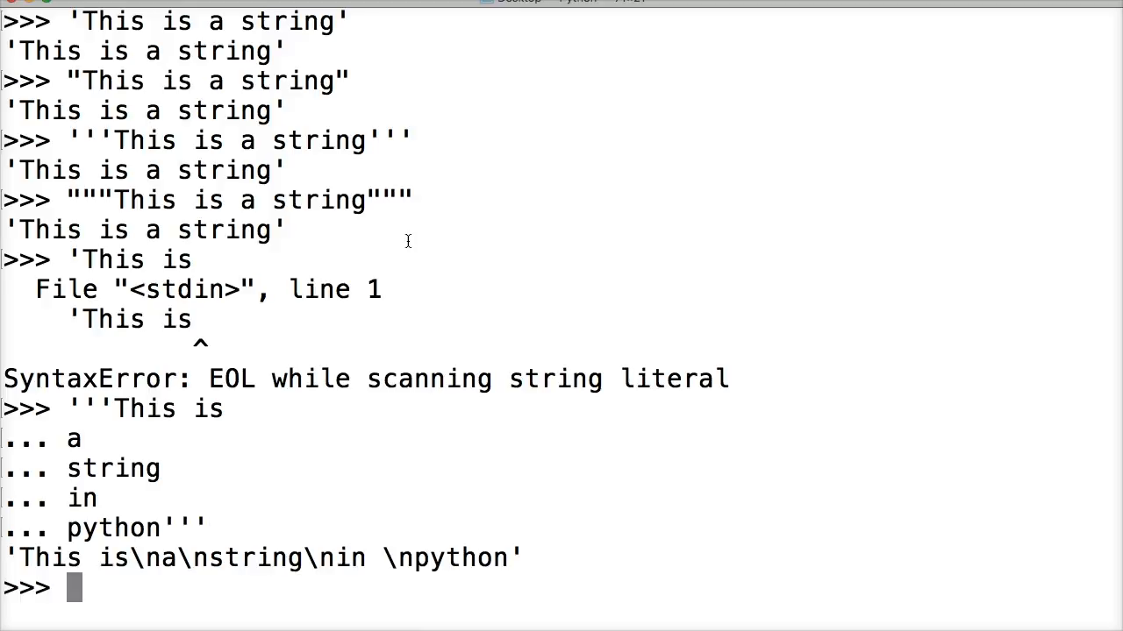
mouse_move(143, 557)
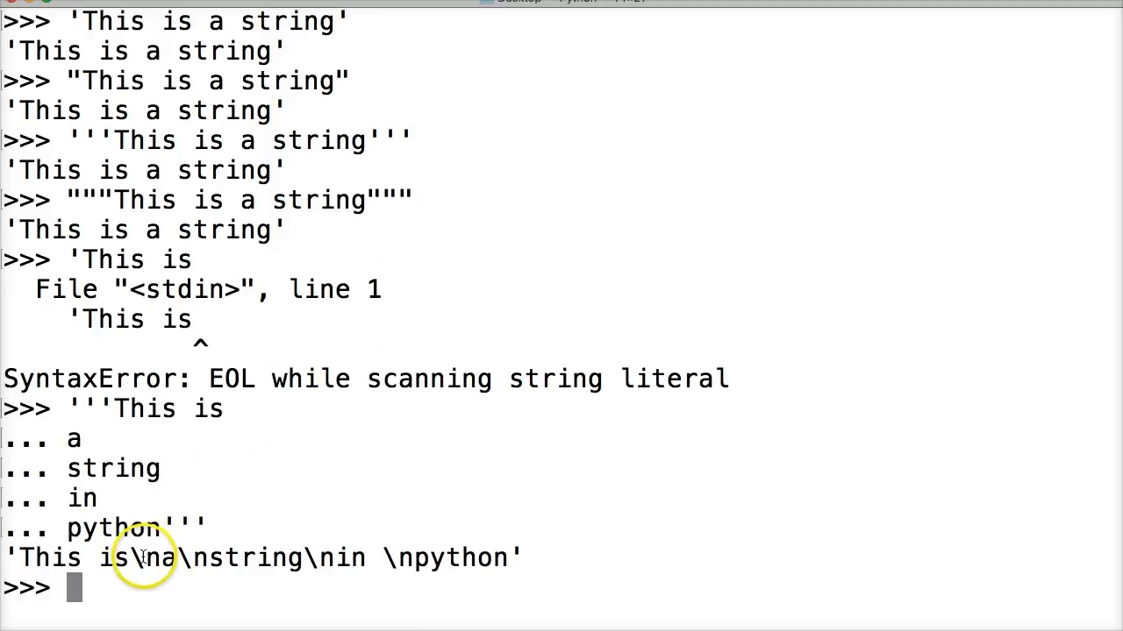
mouse_move(329, 559)
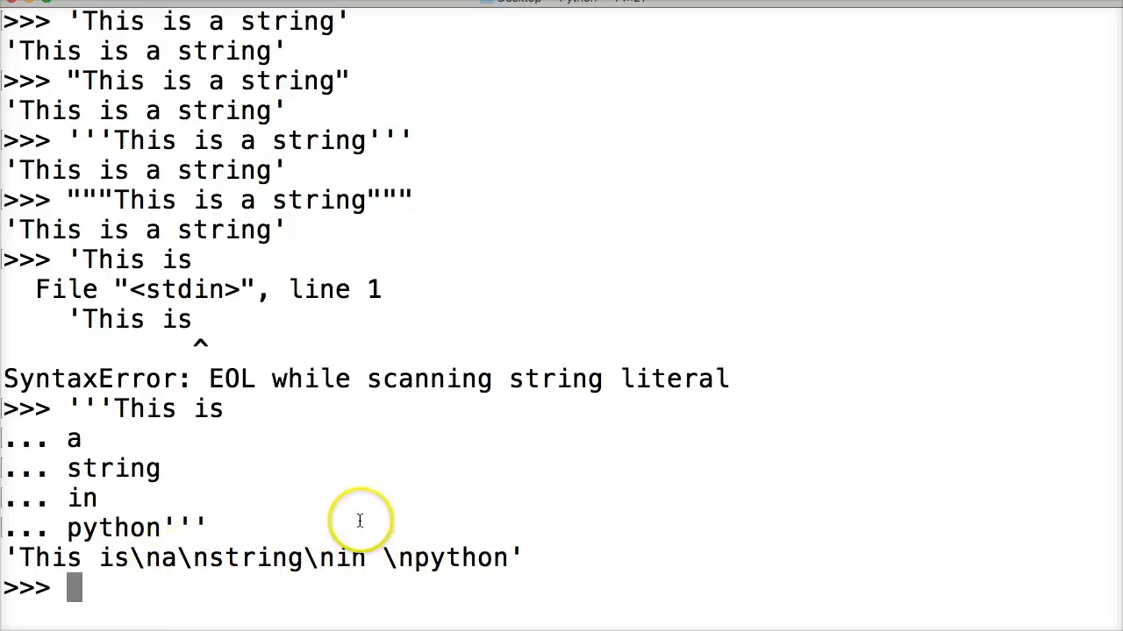
mouse_move(413, 406)
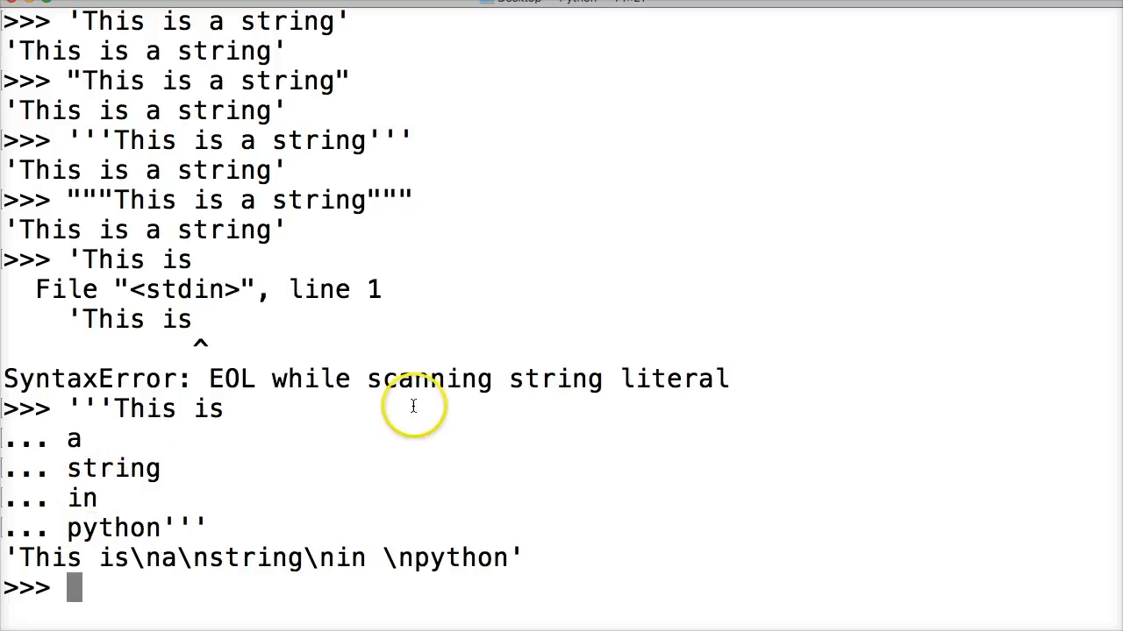
mouse_move(139, 527)
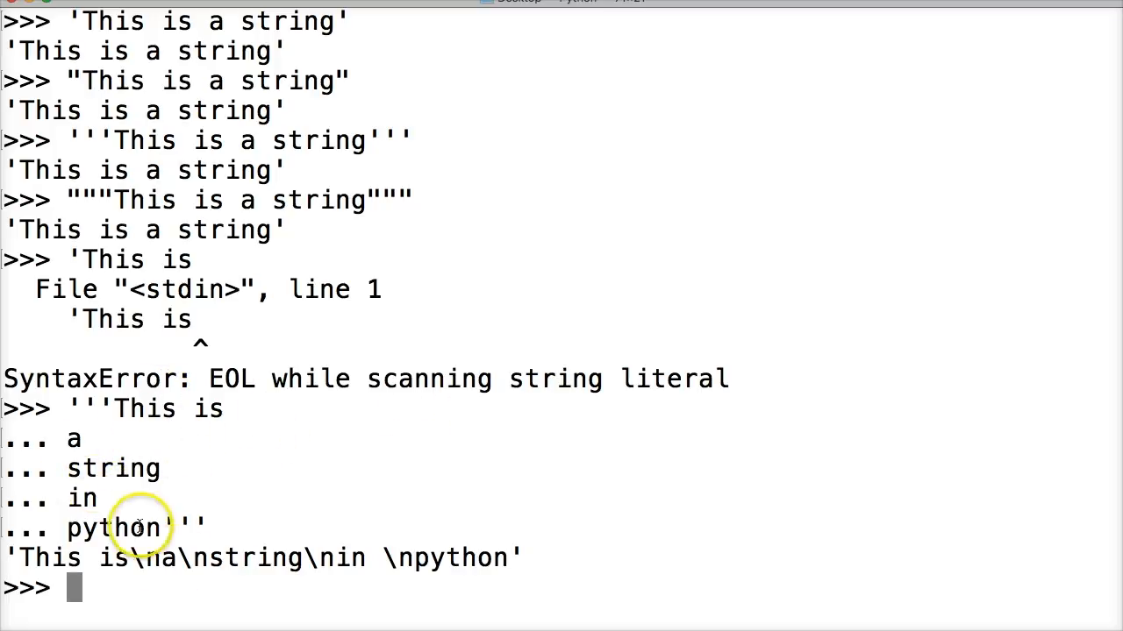
mouse_move(222, 520)
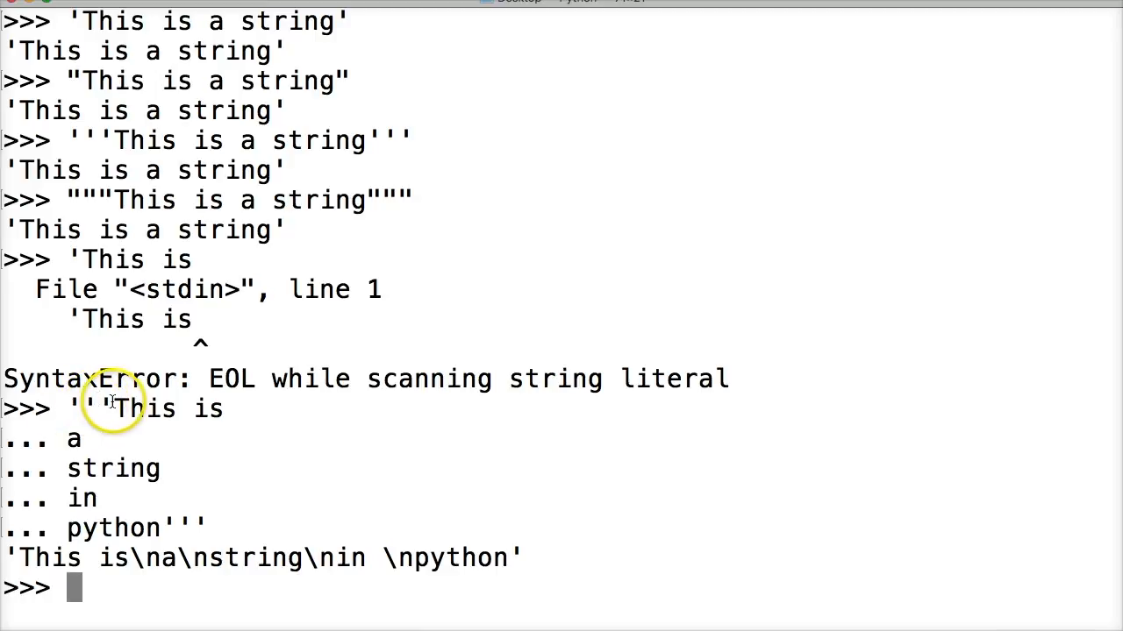
mouse_move(209, 209)
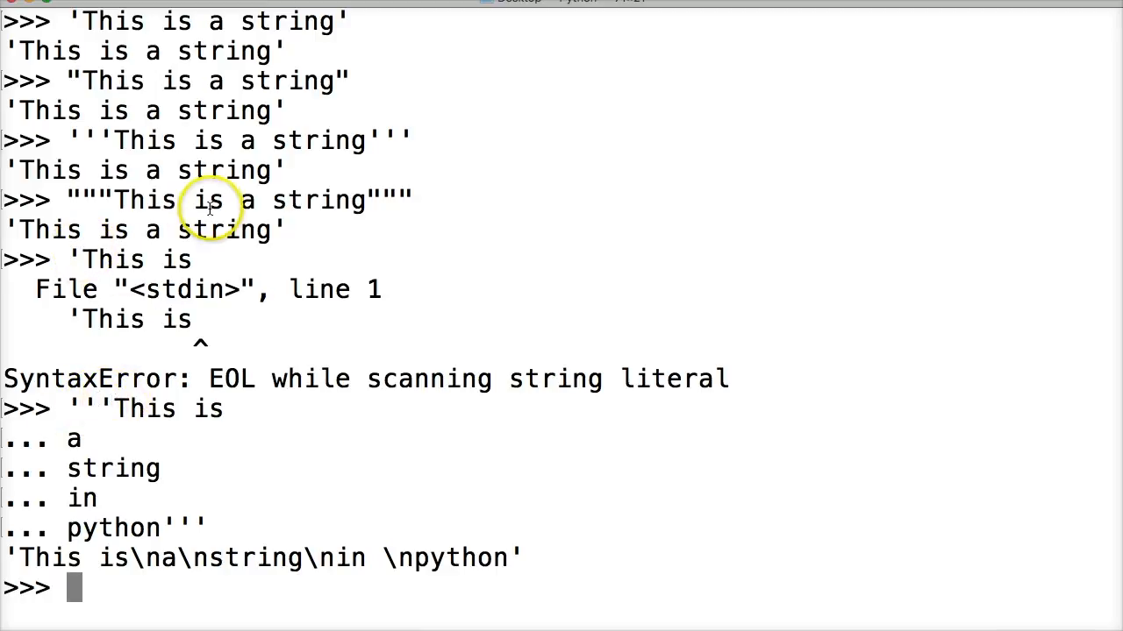
mouse_move(315, 489)
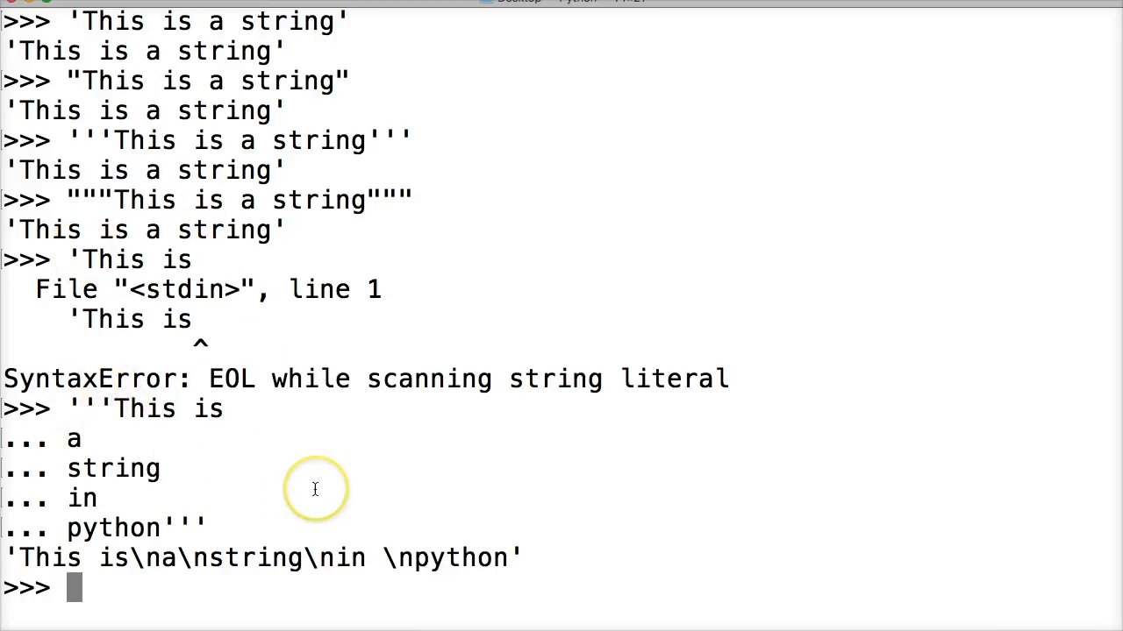
mouse_move(141, 482)
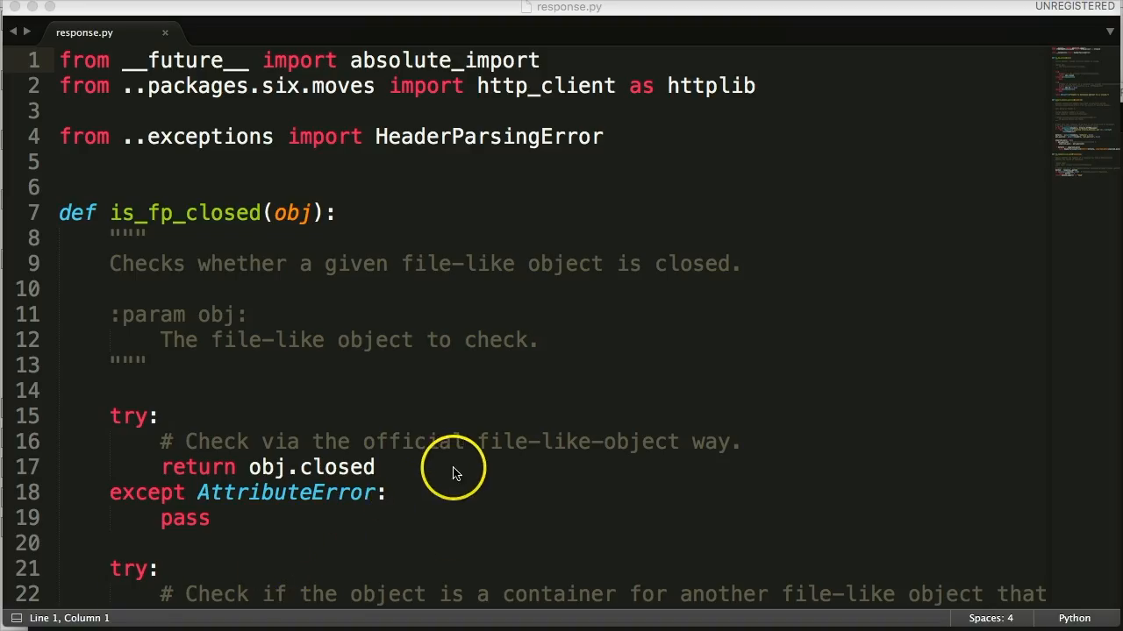
Step: Scroll response.py down to the triple-quoted docstring of is_fp_closed
scroll("down", 3)
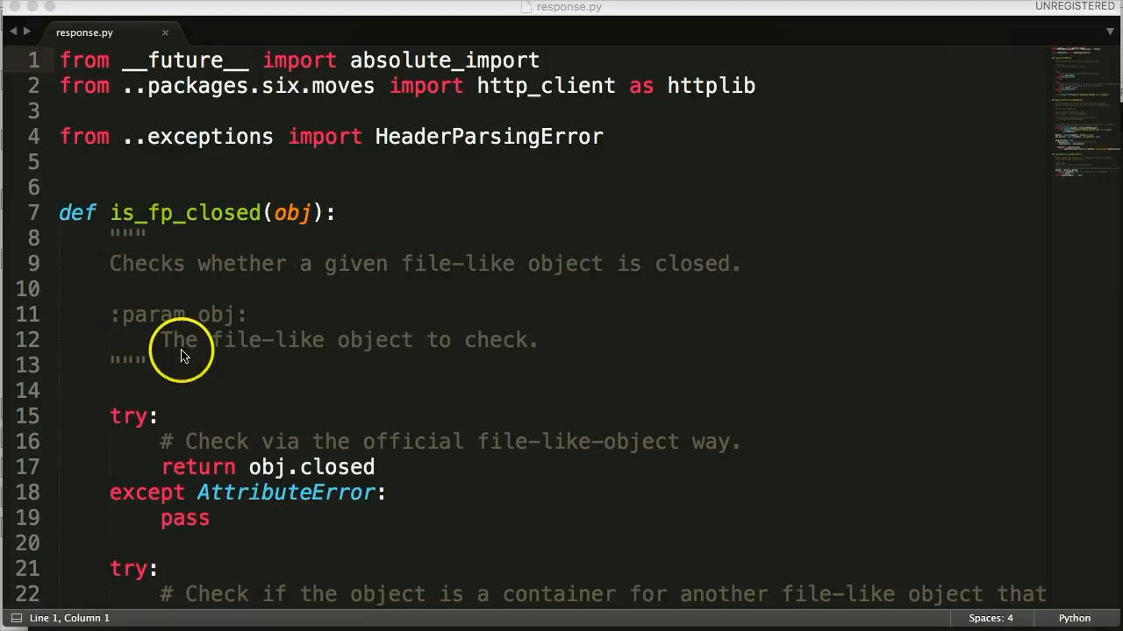
mouse_move(263, 211)
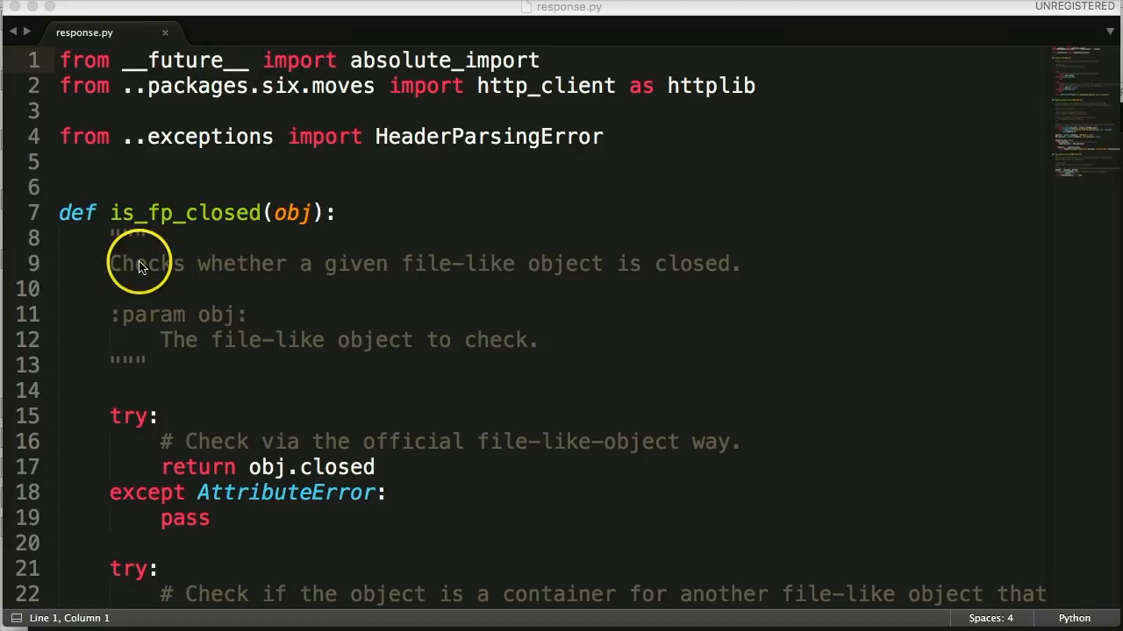
mouse_move(460, 343)
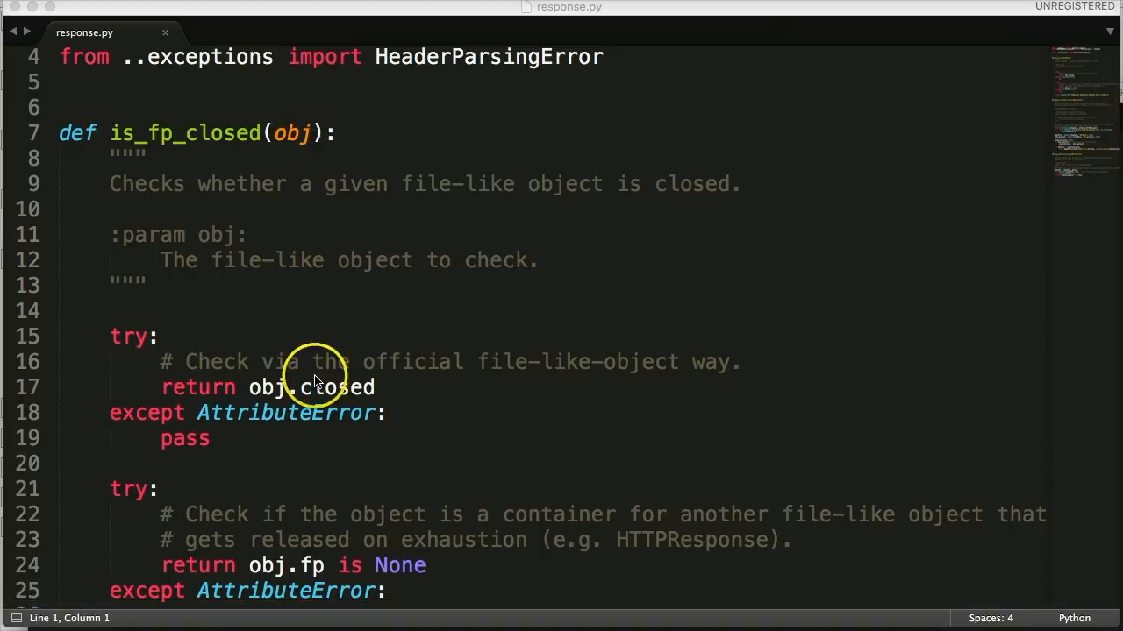
mouse_move(171, 184)
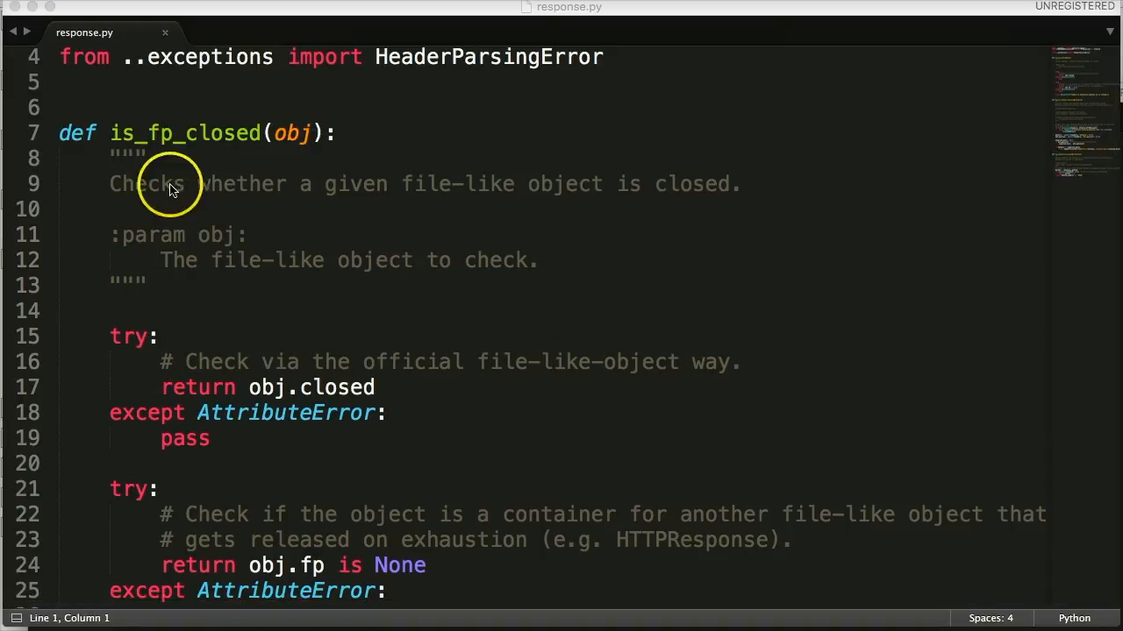
mouse_move(130, 207)
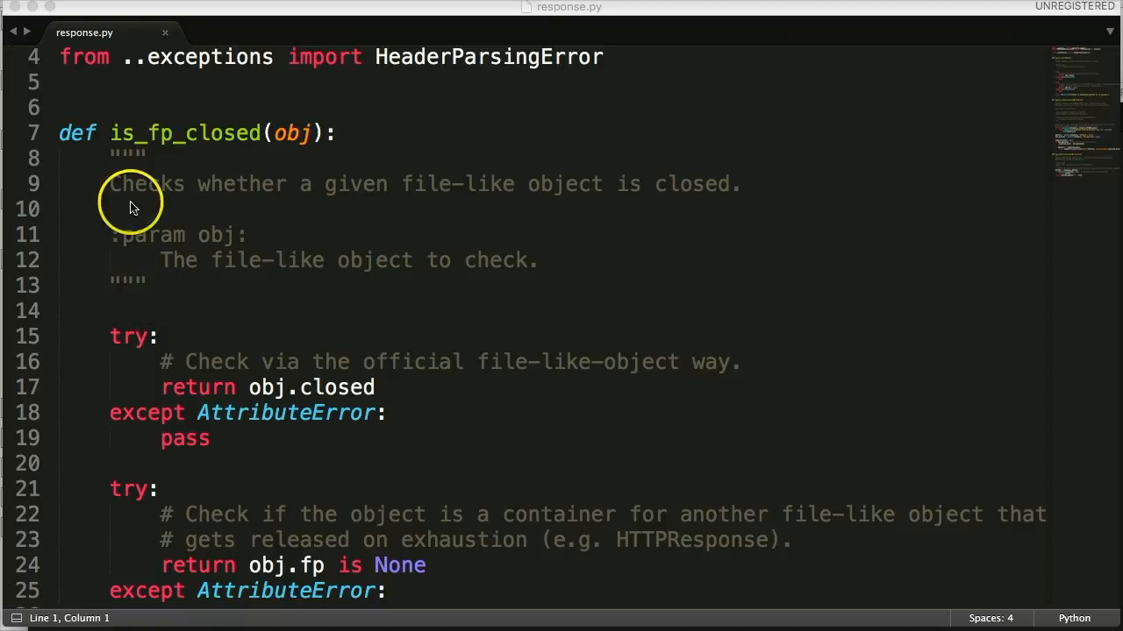
mouse_move(167, 289)
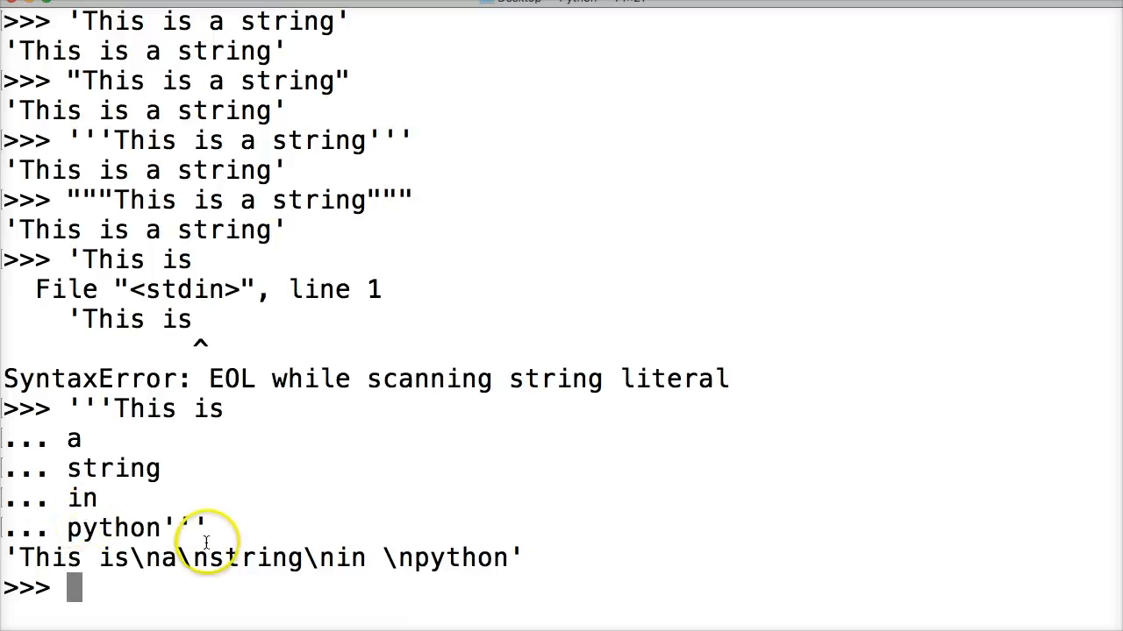
mouse_move(205, 525)
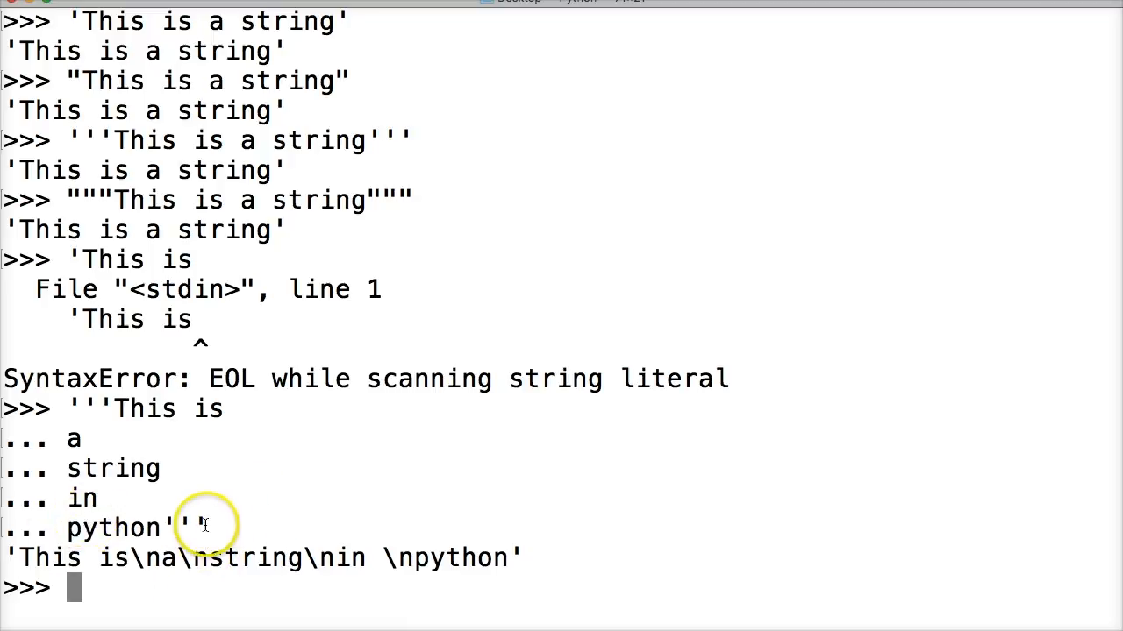
mouse_move(311, 415)
type("'")
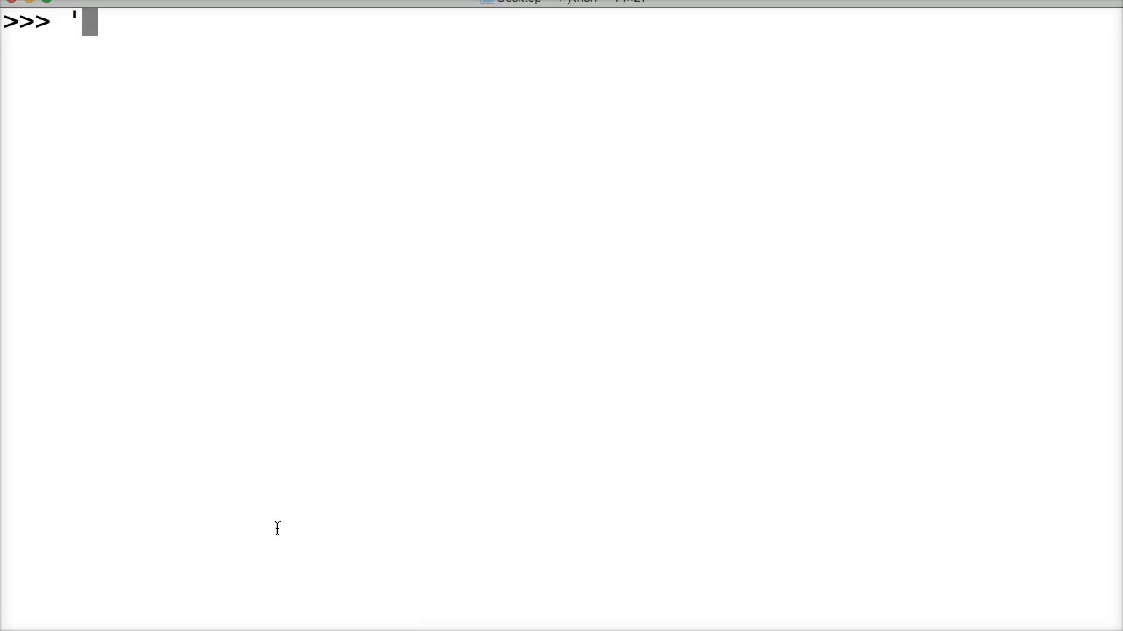
Step: Trigger the EOL error with 'This is a string", then echo "Let's take a look at some examples"
type("This is a s")
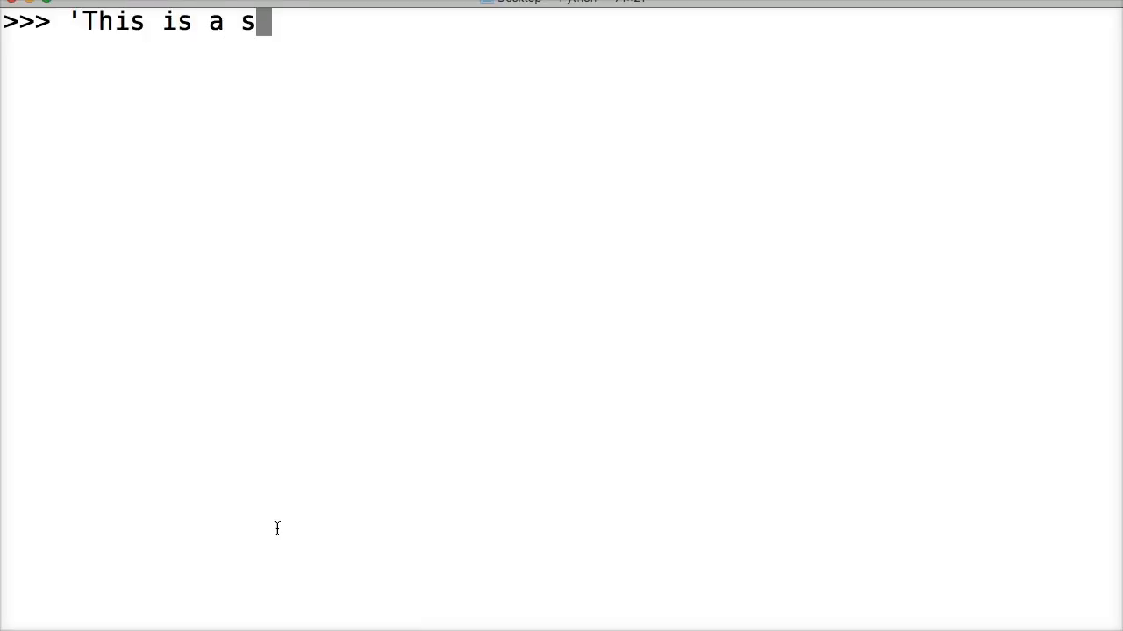
type("tring\"")
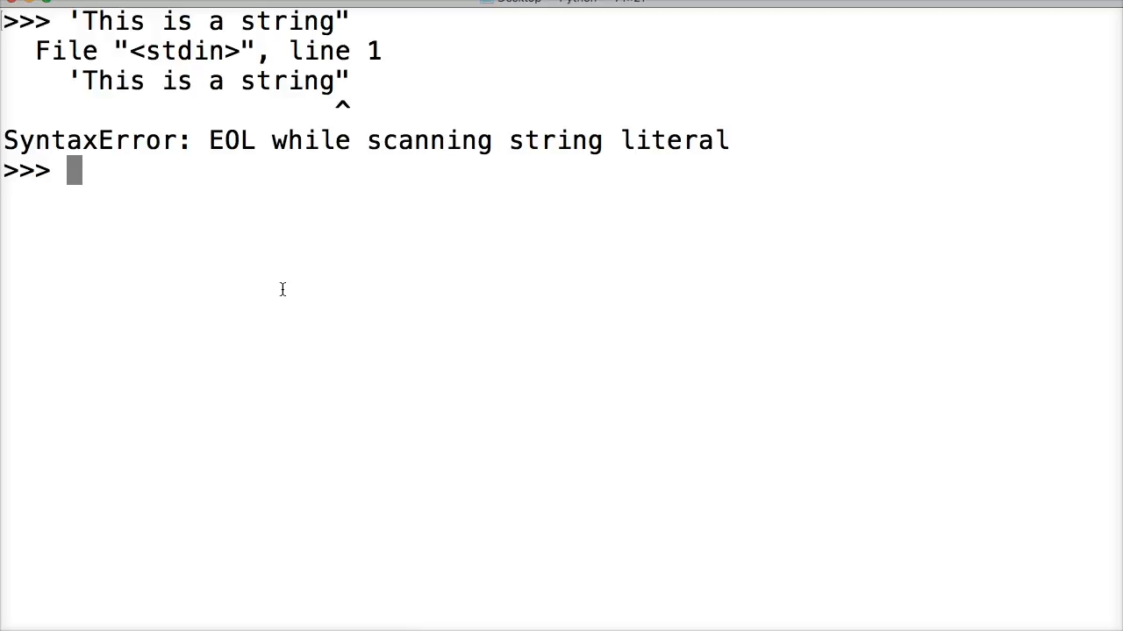
type("\"")
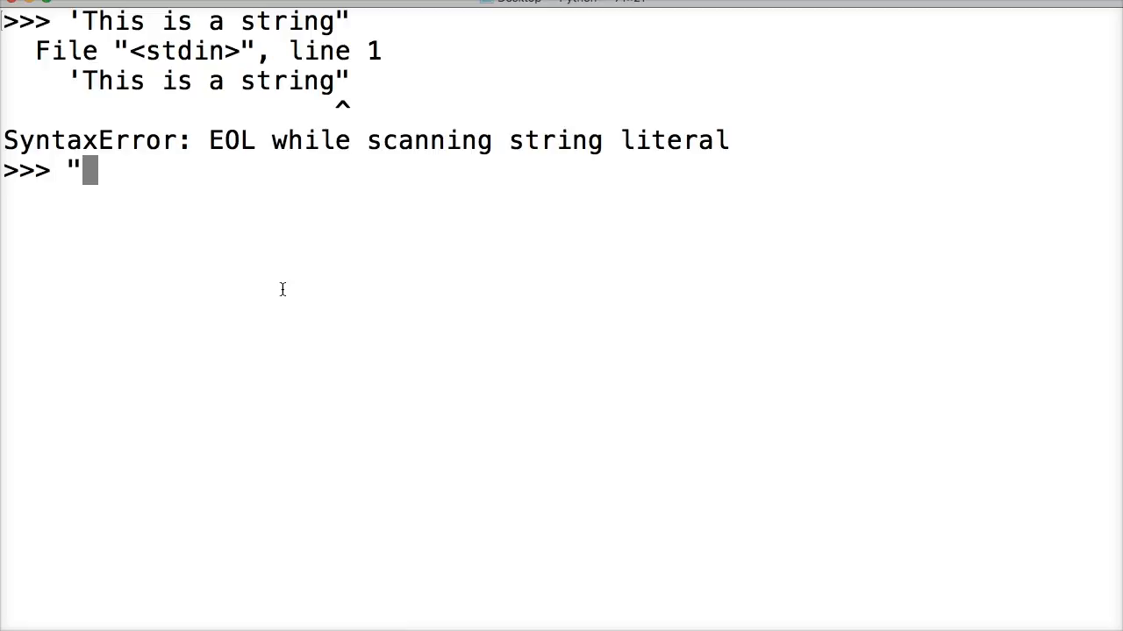
type("Let's")
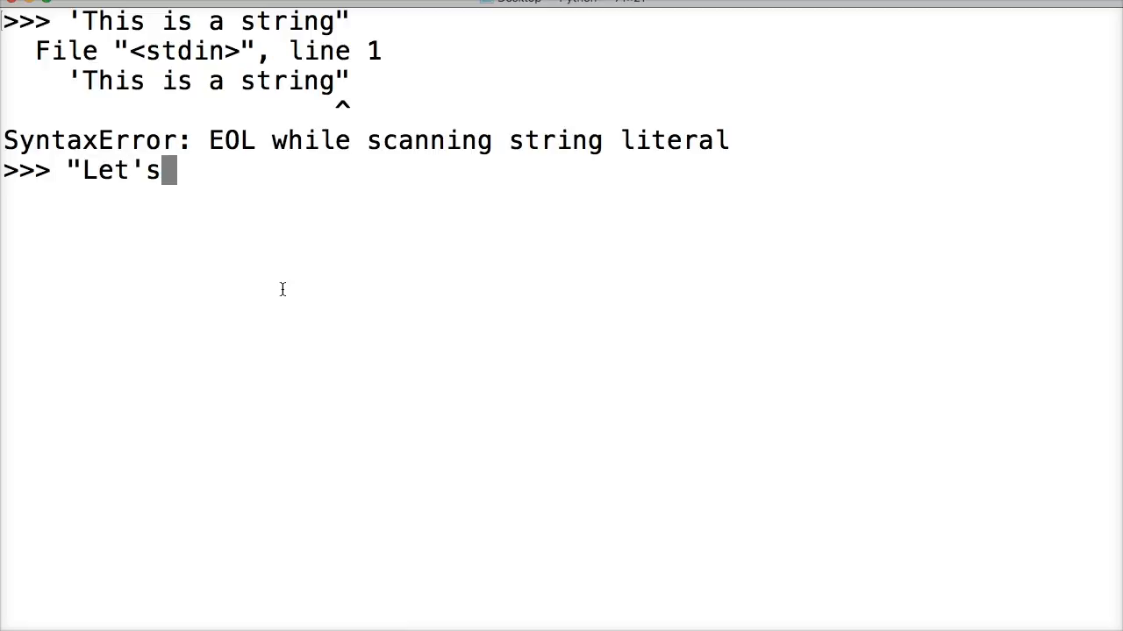
type("take a l")
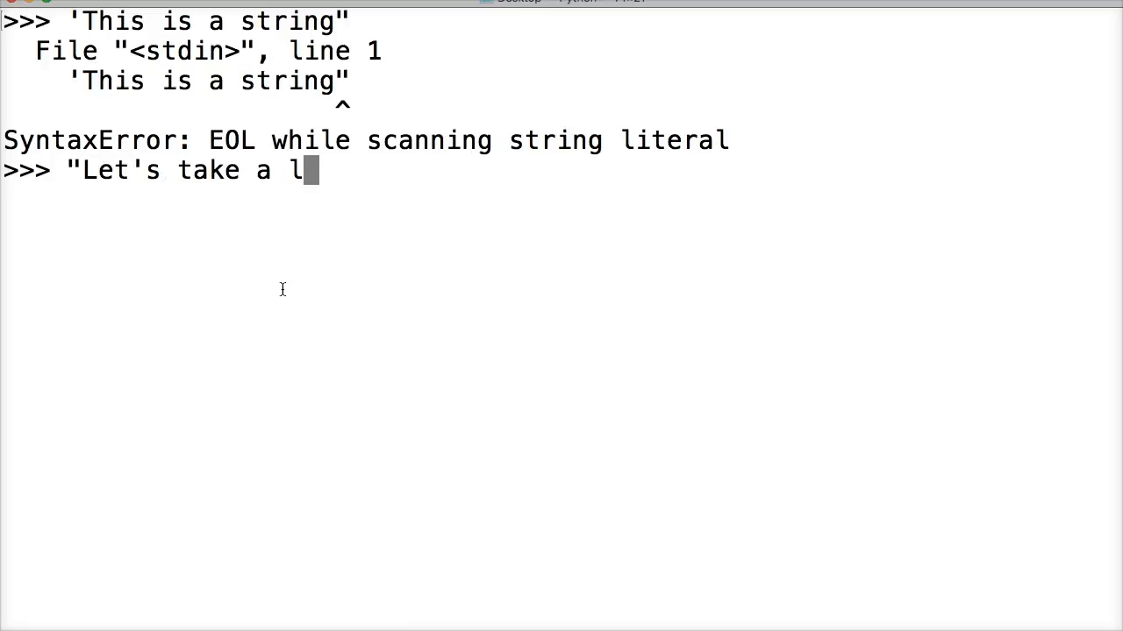
type("ook at s")
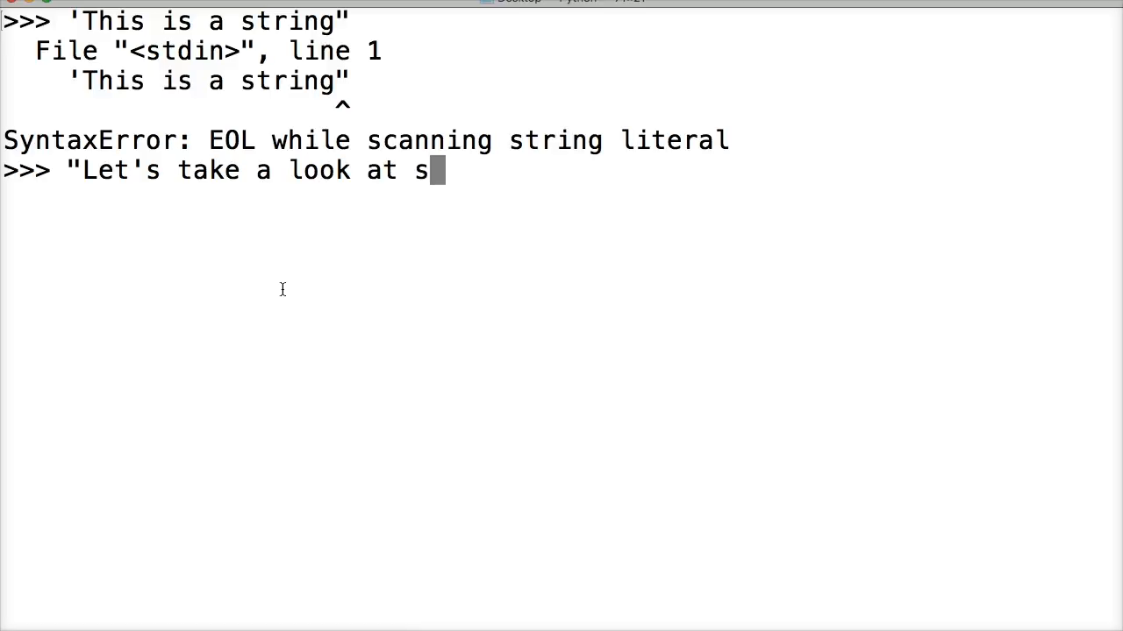
type("ome examples\"")
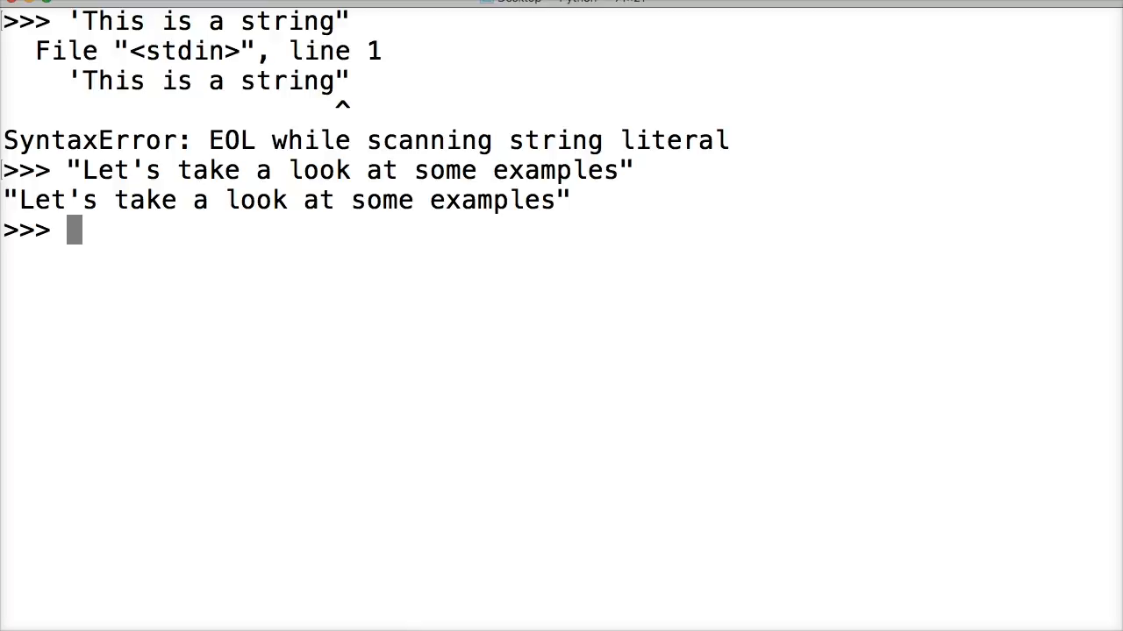
type("'Let's take a look at s")
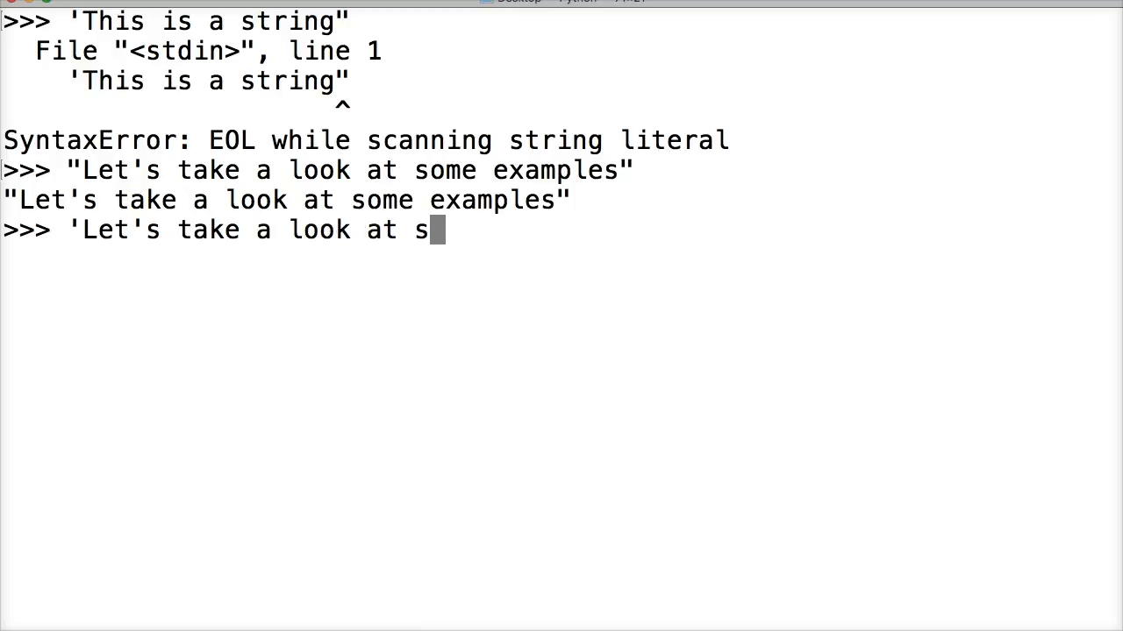
Step: Finish 'Let's take a look at some examples' to get SyntaxError: invalid syntax
type("ome example")
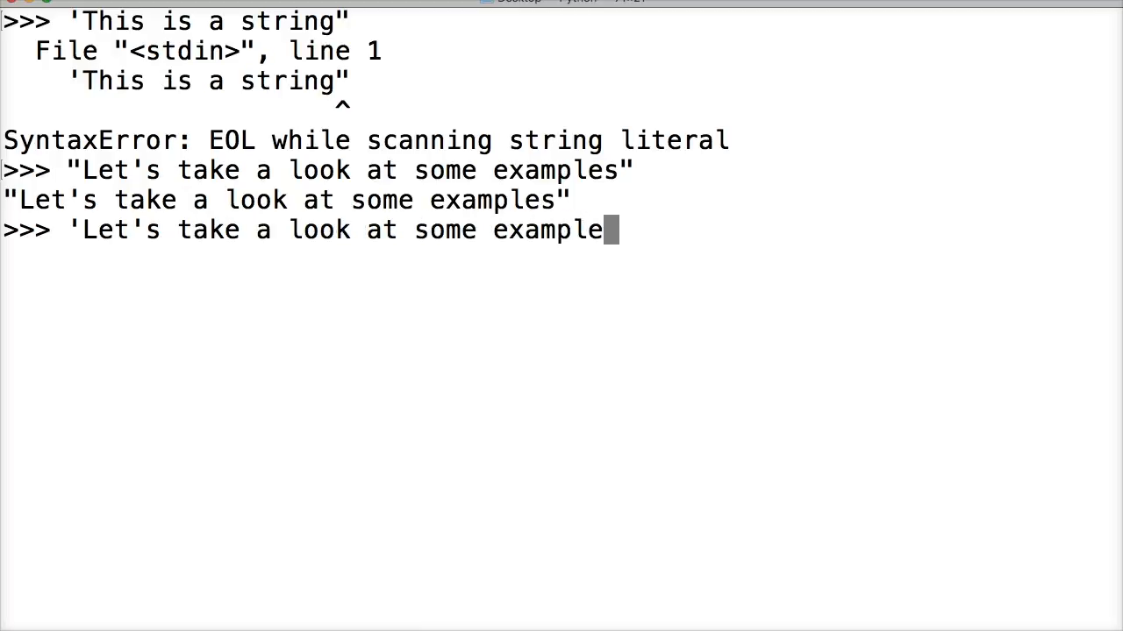
type("s'")
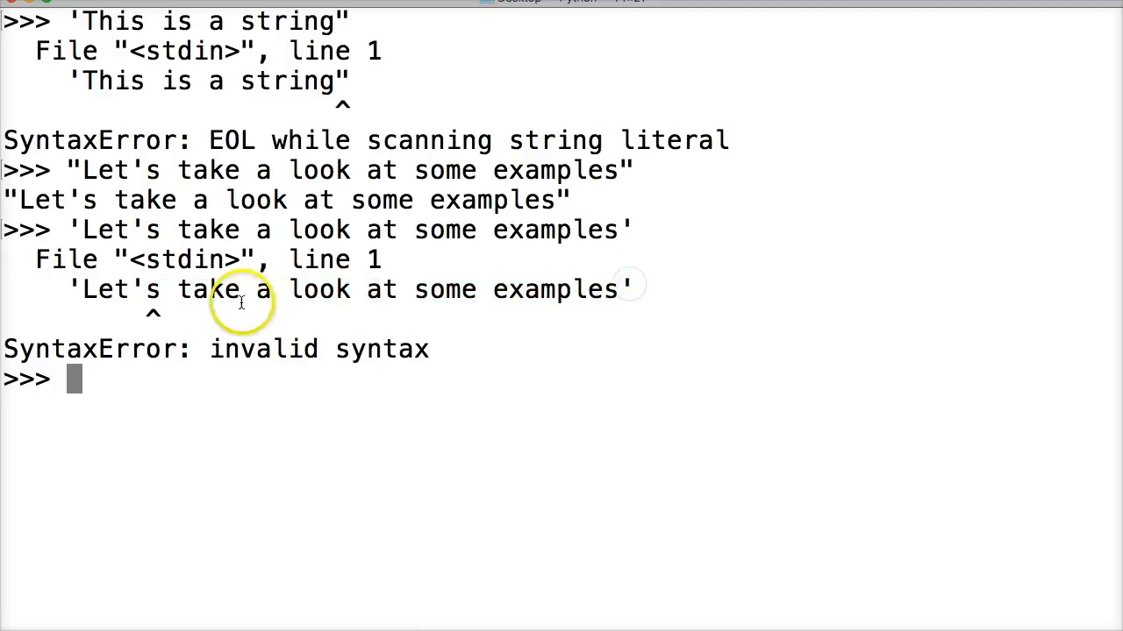
mouse_move(424, 296)
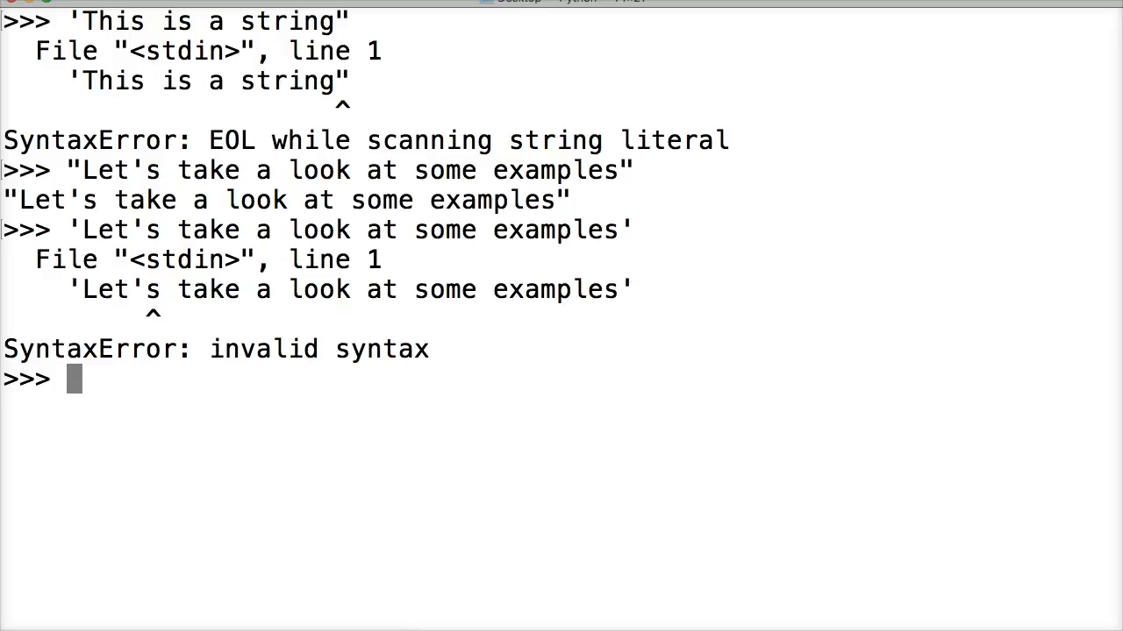
mouse_move(25, 423)
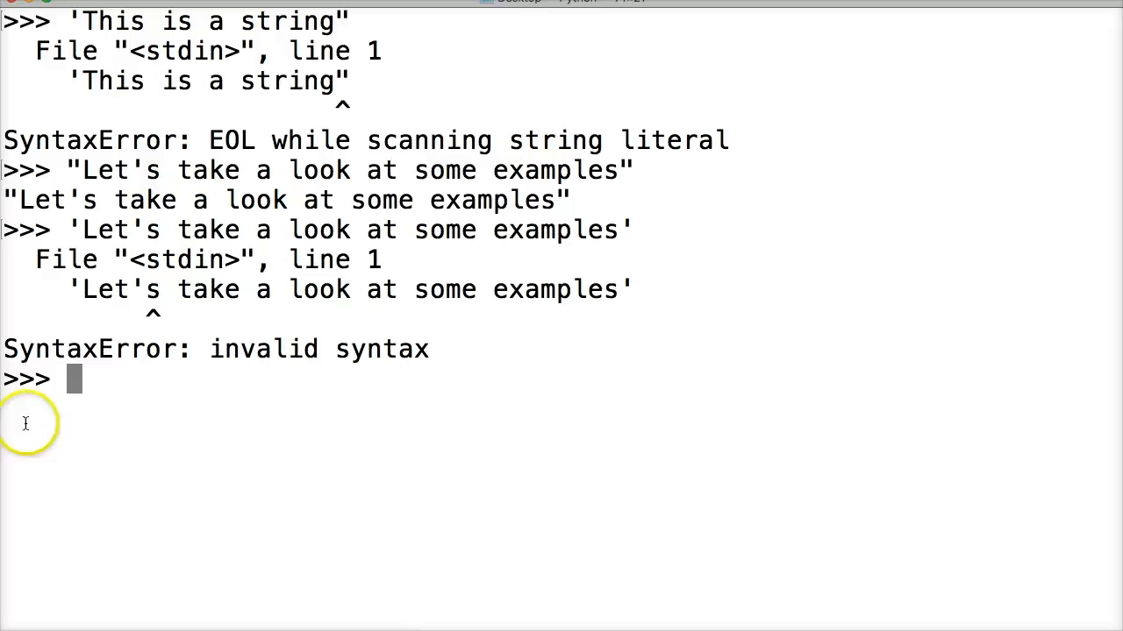
mouse_move(169, 423)
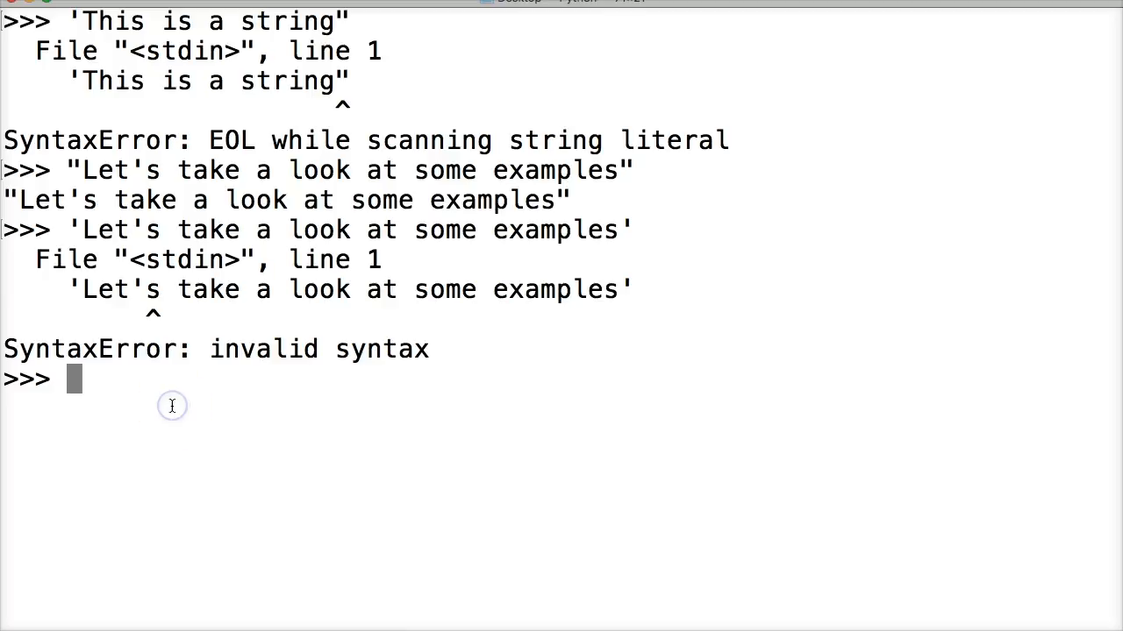
Step: Enter 'Let\'s take a look at some examples' with the apostrophe backslash-escaped
type("'")
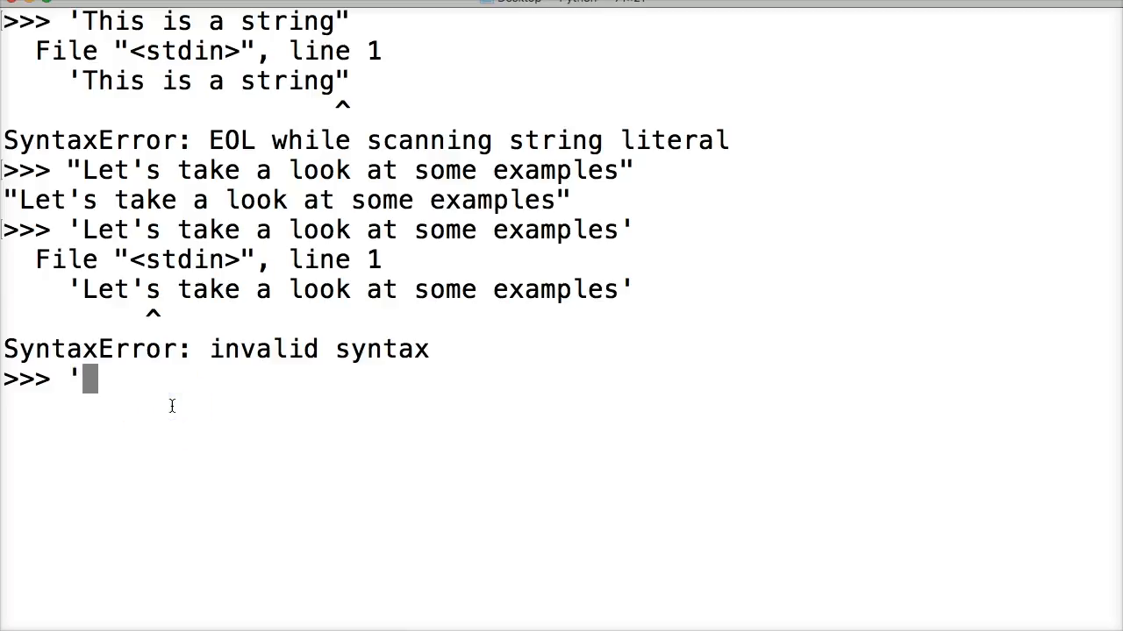
type("Let")
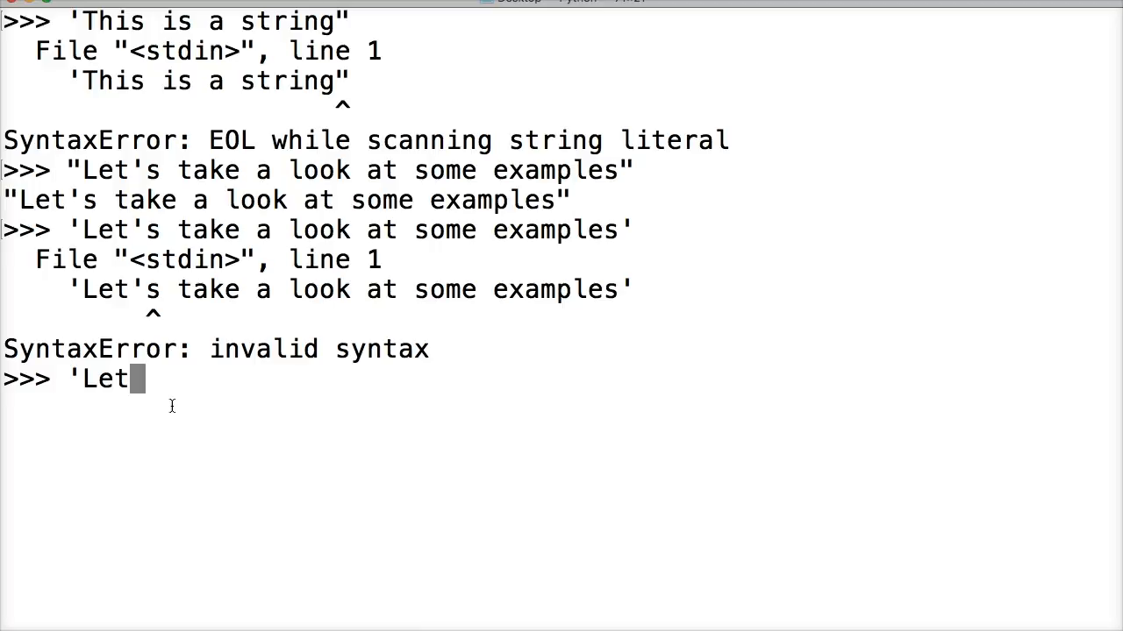
type("\\'")
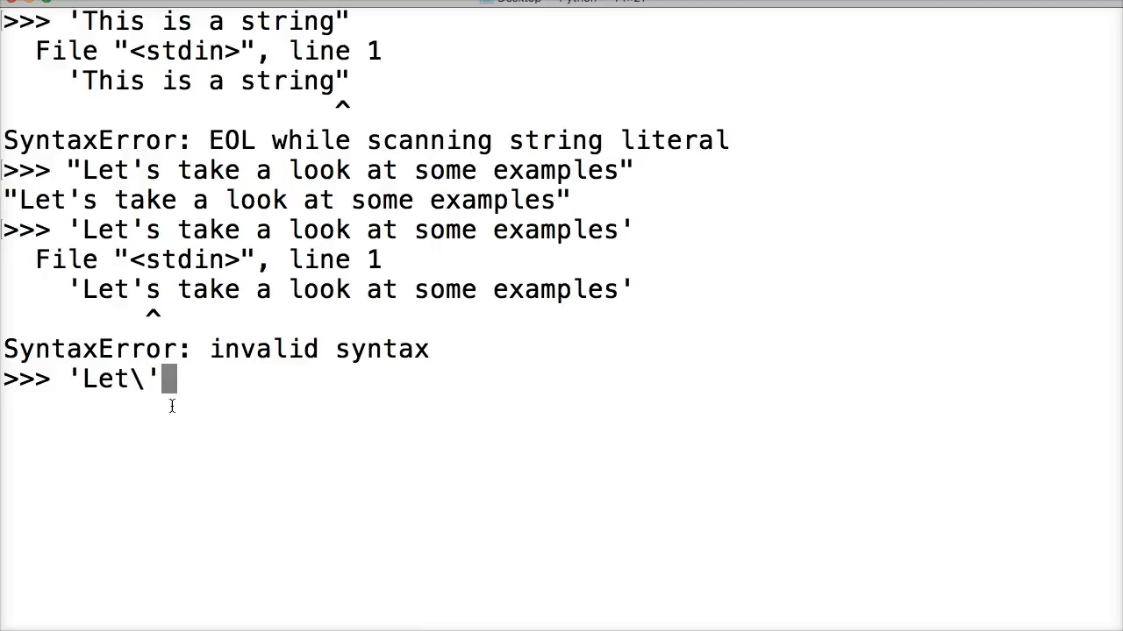
type("s take a")
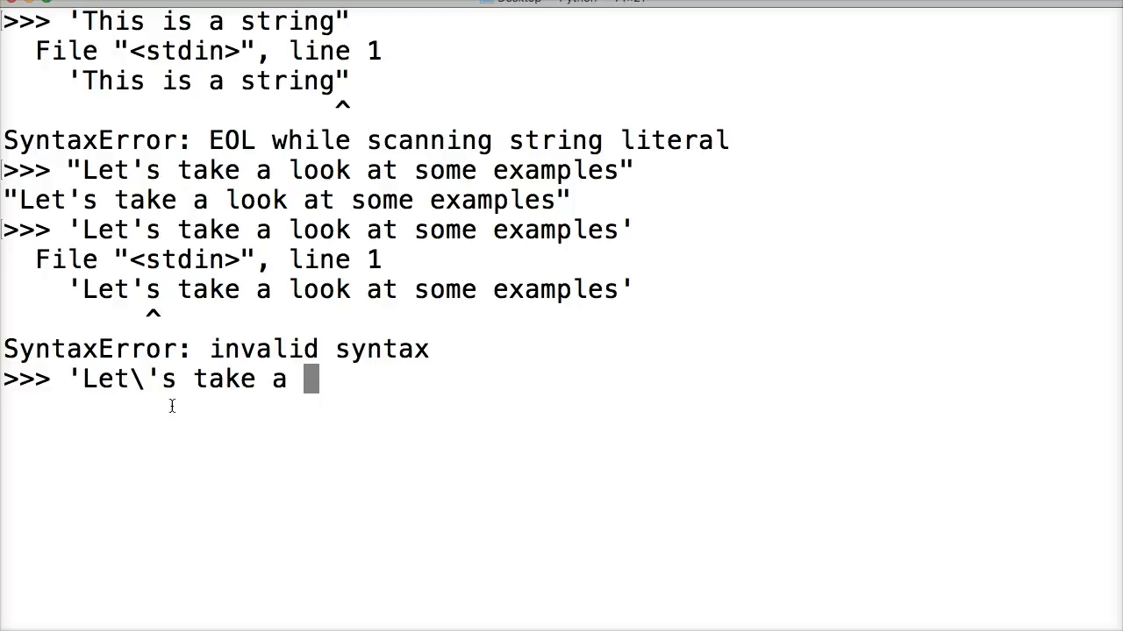
type("look at some e")
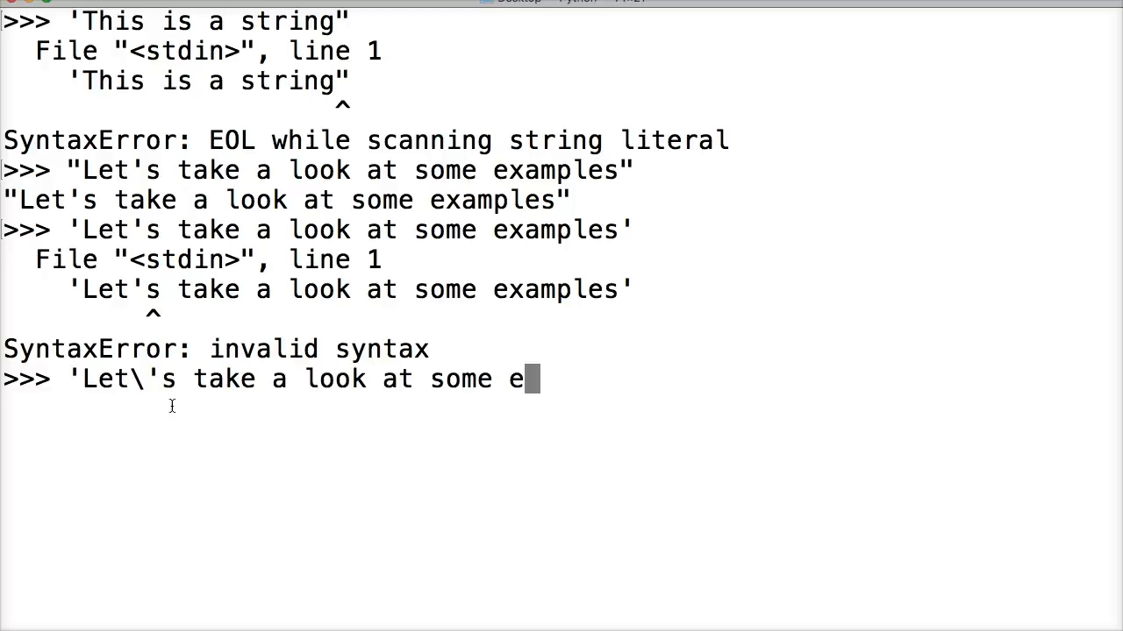
type("xamples'")
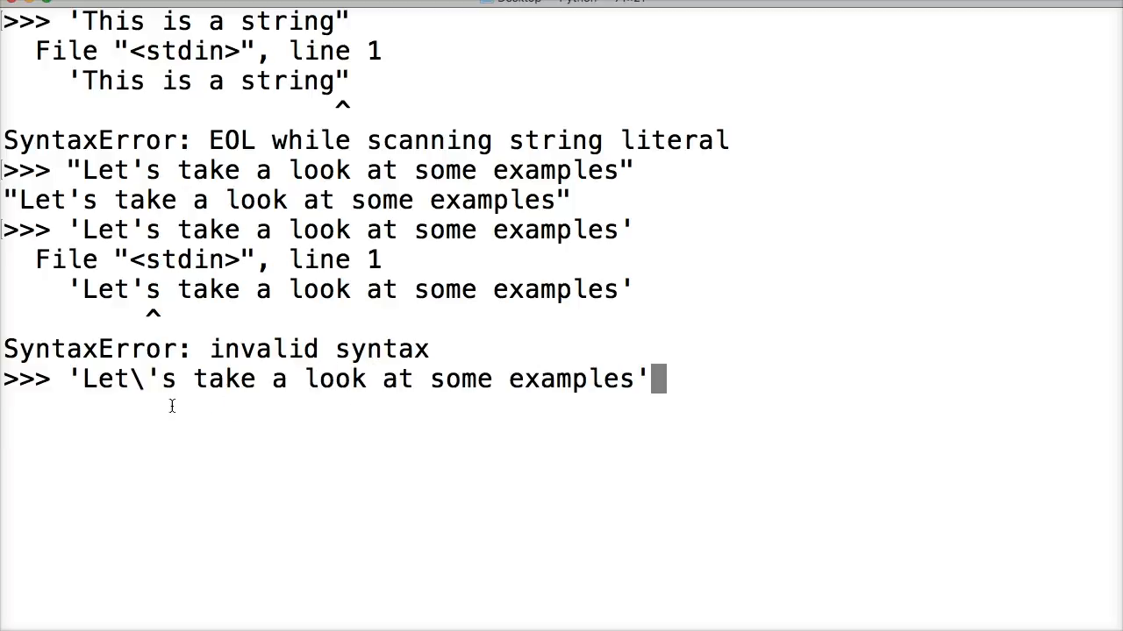
key("enter")
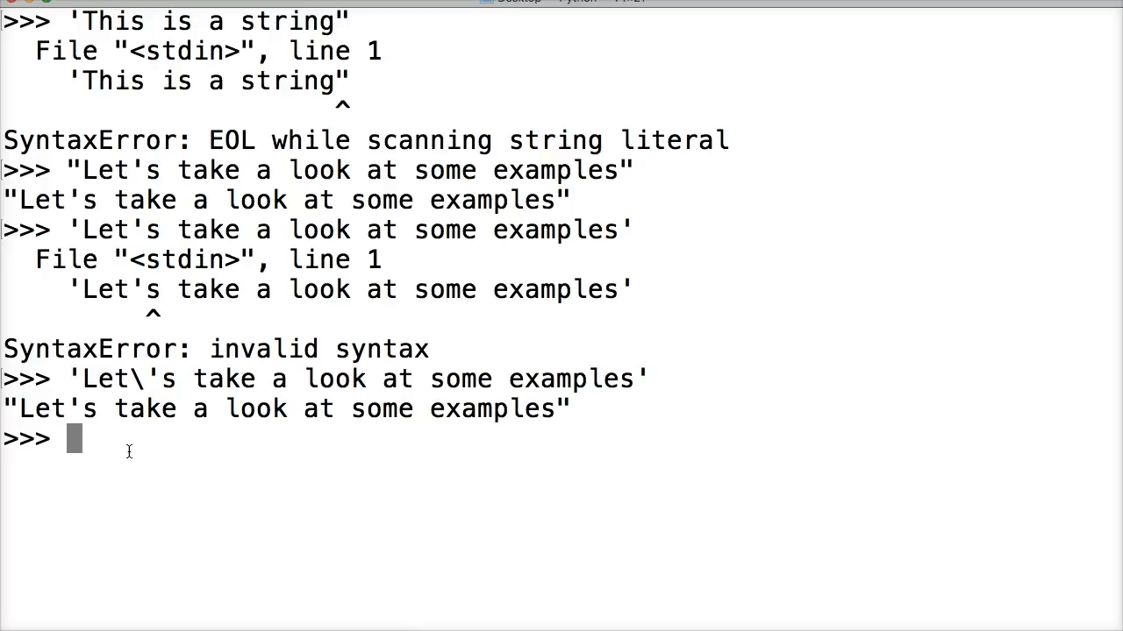
Step: Enter '''This is / a string / in python ''' across three lines, echoed with \n separators
type("'''")
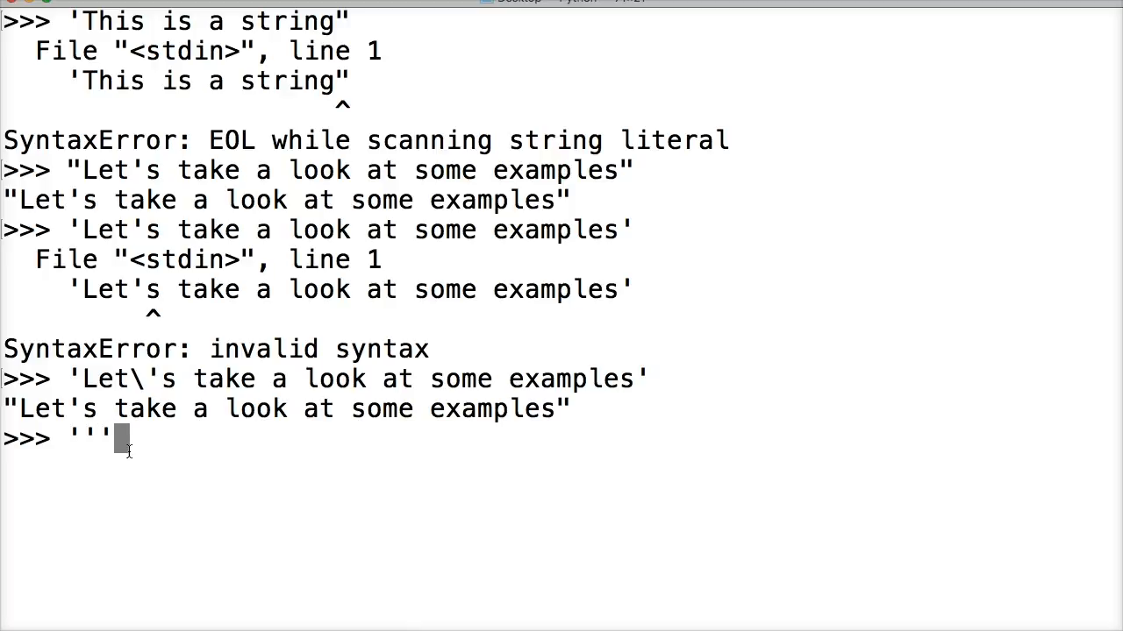
type("This is")
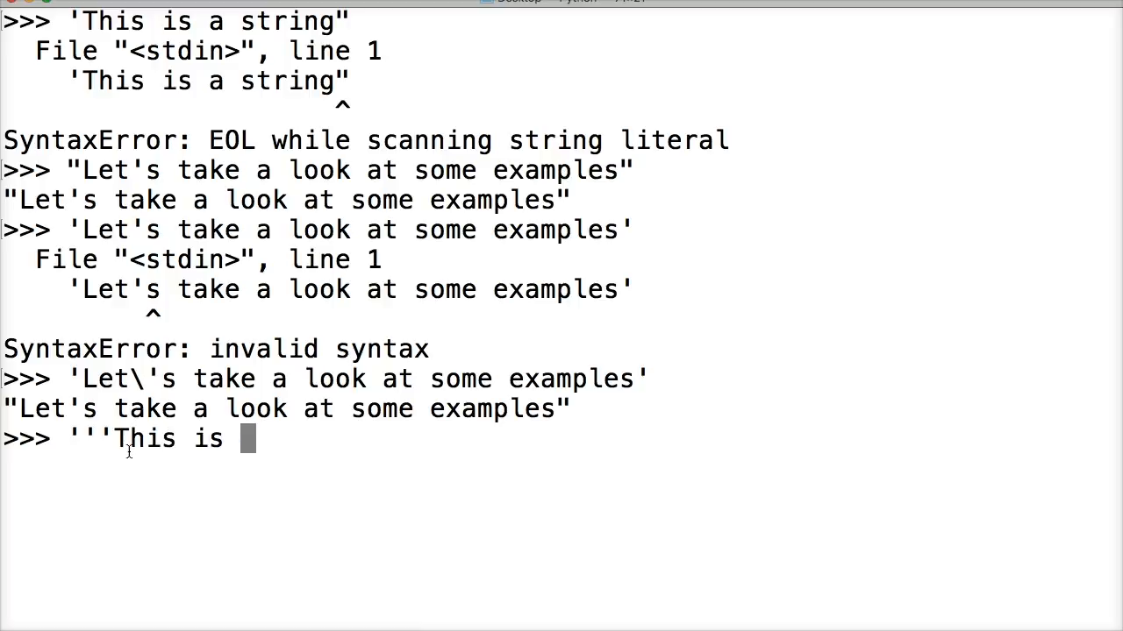
type("a string")
type("in pytho")
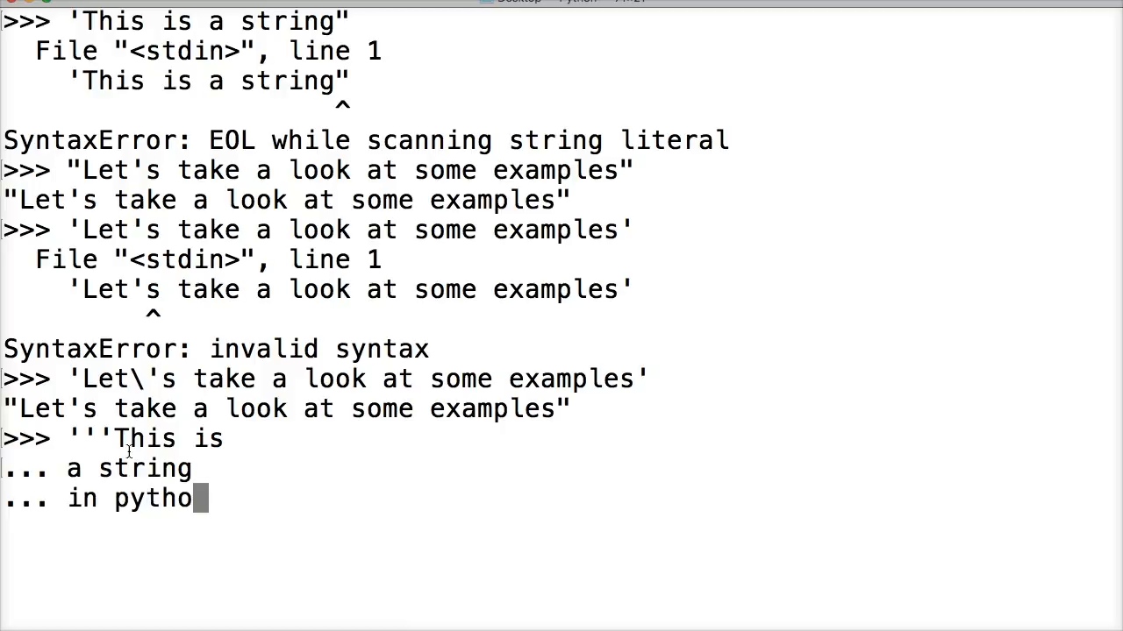
type("'''")
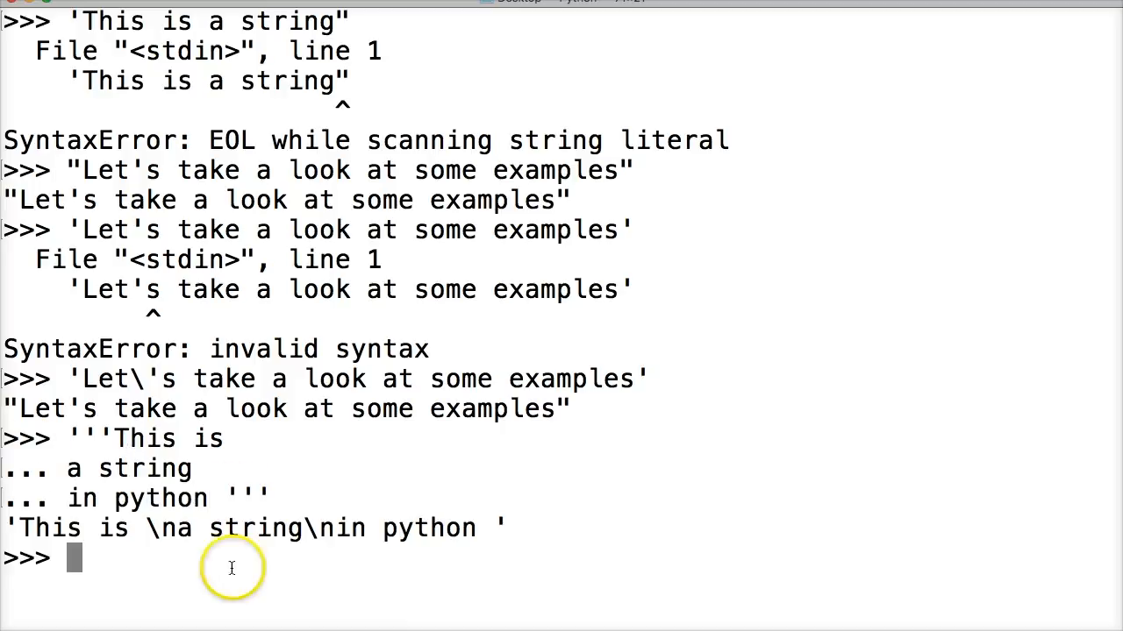
mouse_move(426, 530)
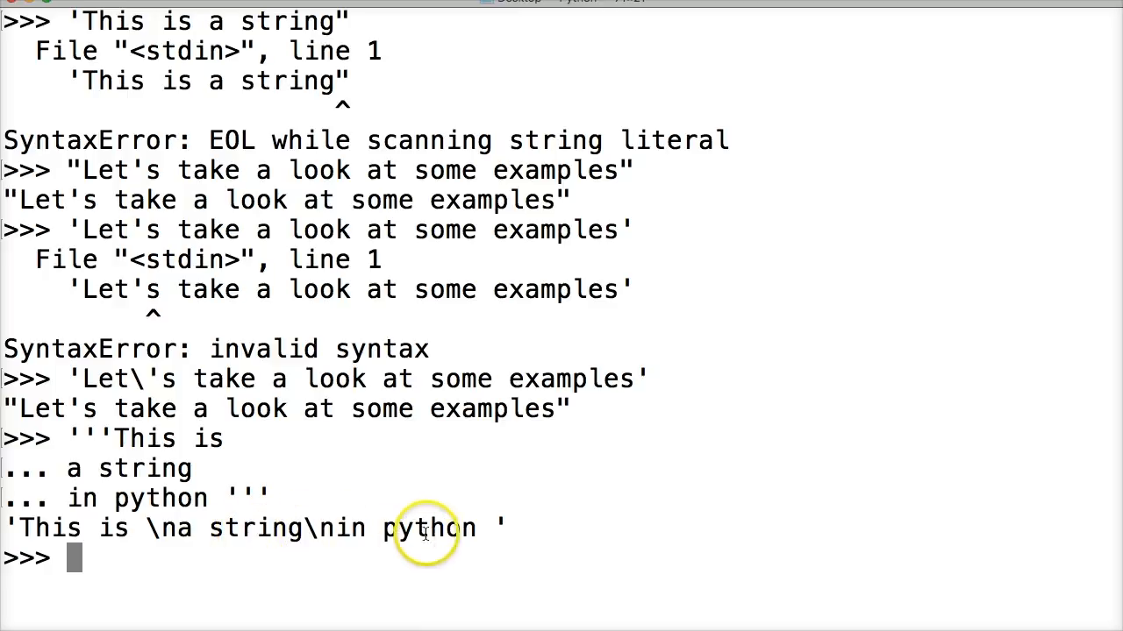
mouse_move(114, 515)
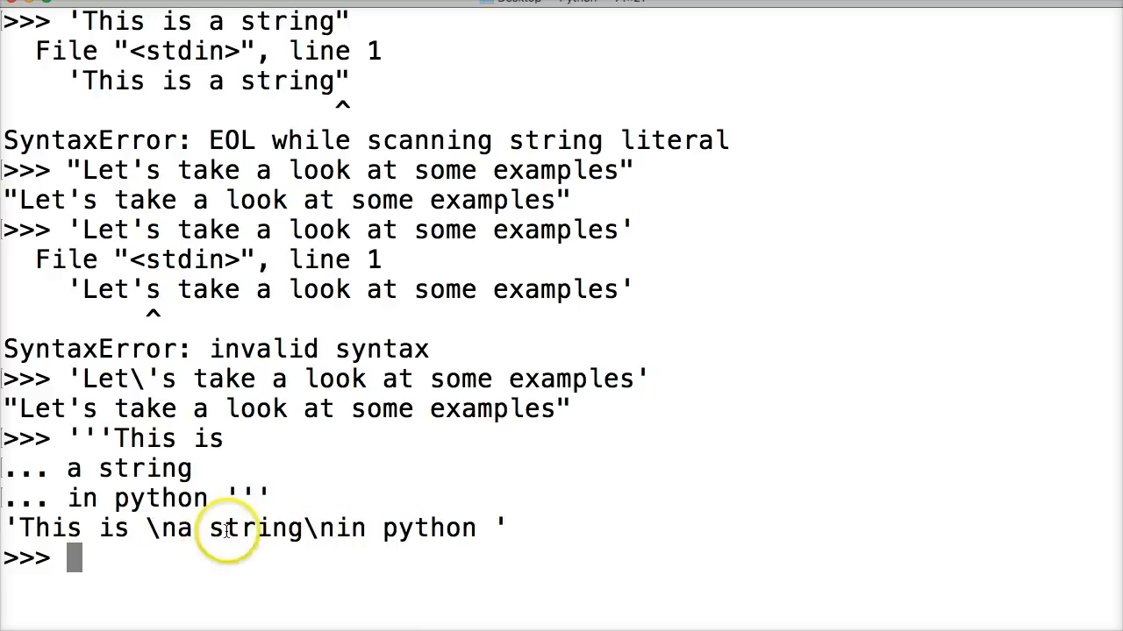
mouse_move(560, 479)
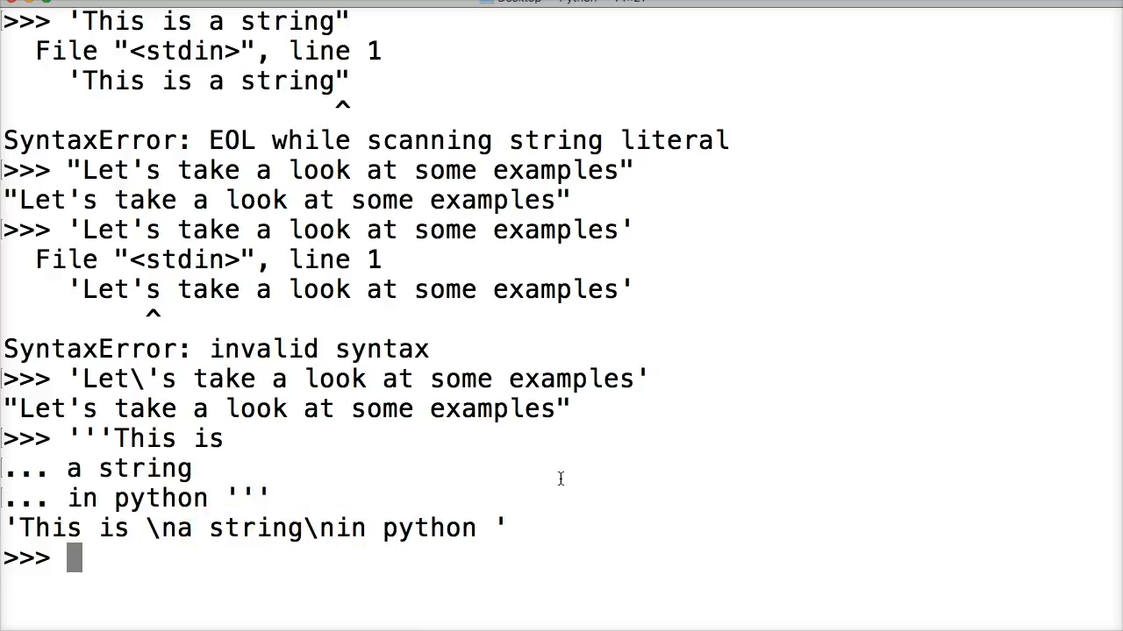
Step: Discard the a = ''' line and enter print('This is unclosed, raising the EOL SyntaxError
type("a =")
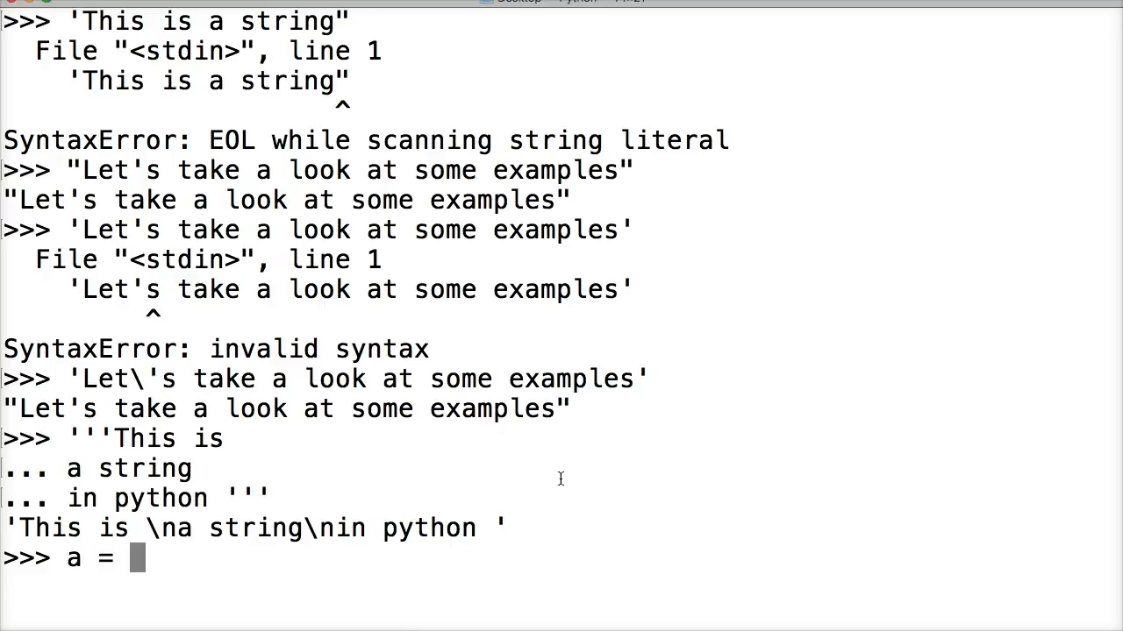
type("'''")
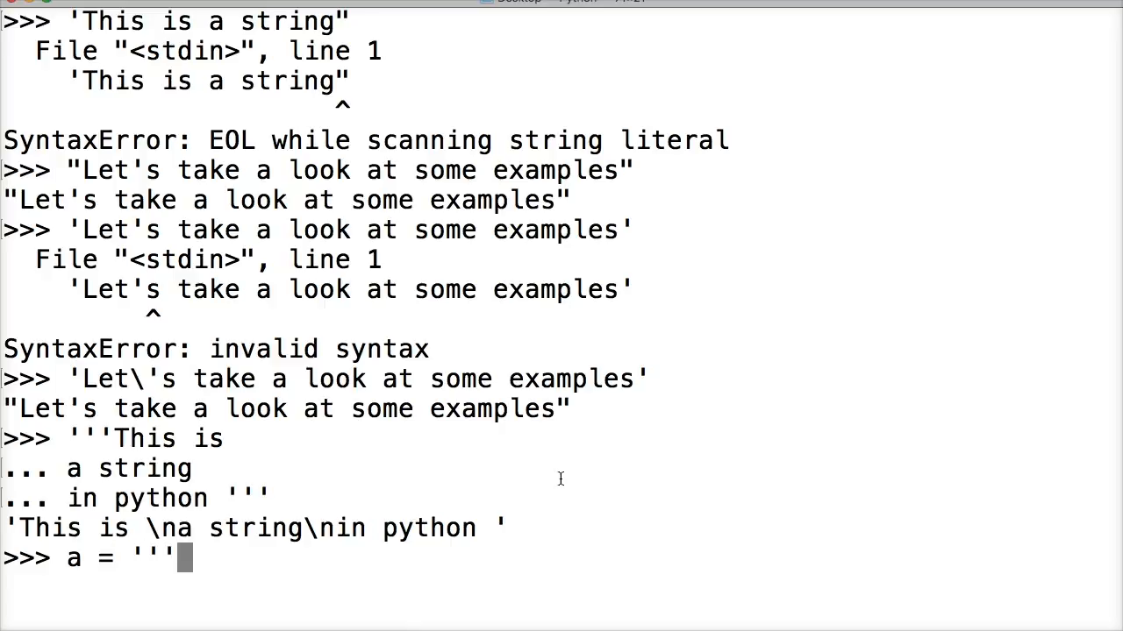
key("Backspace")
type("p")
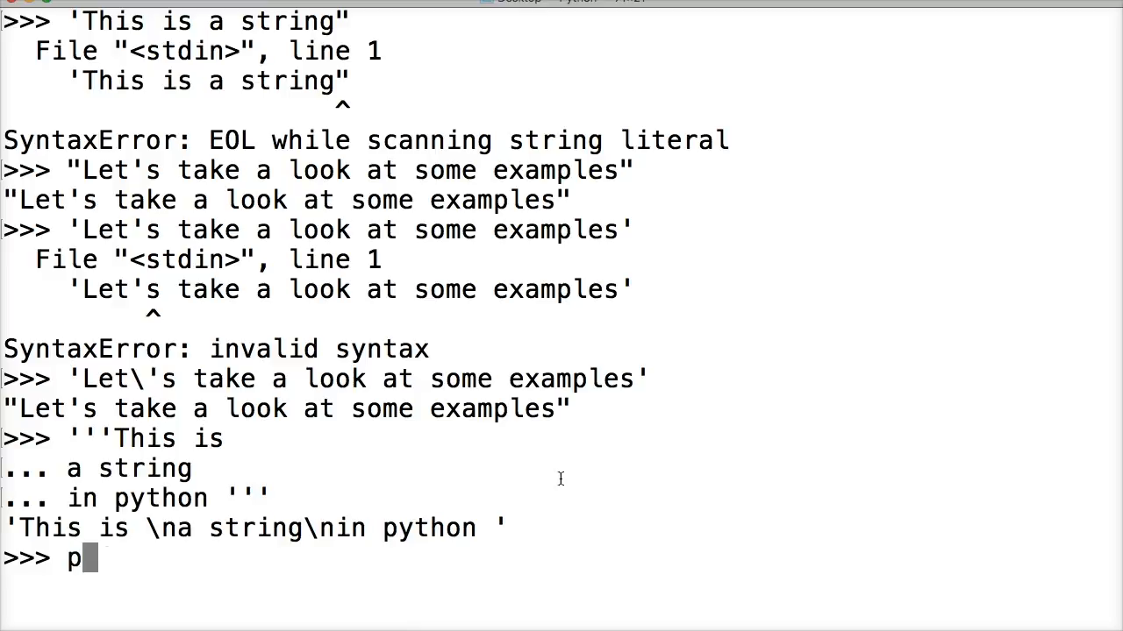
type("rint(")
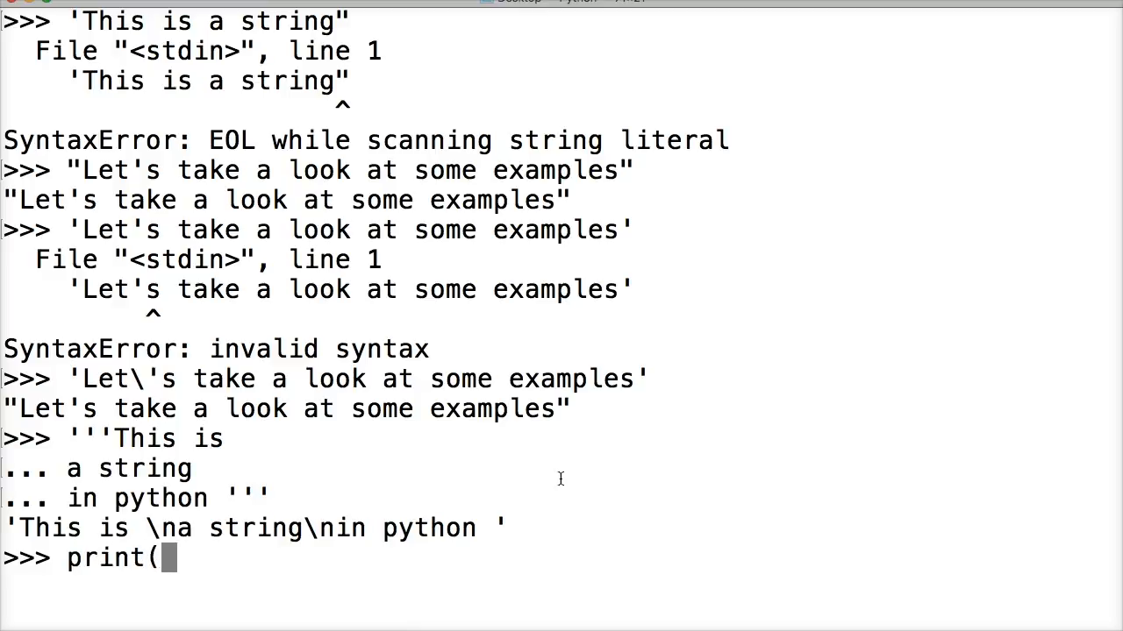
type("'")
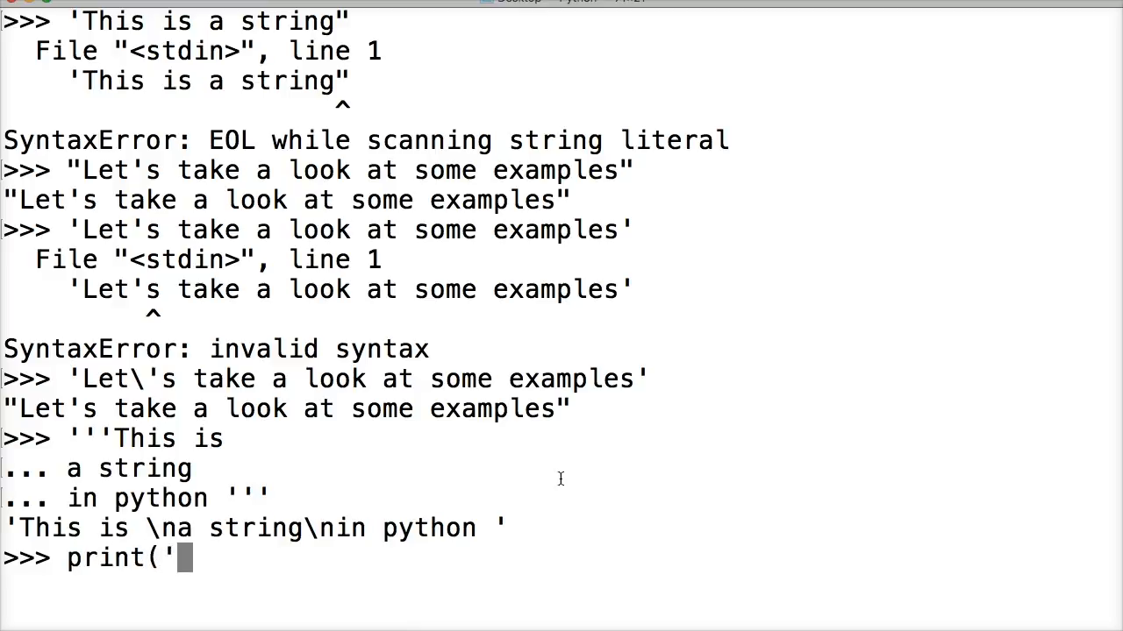
type("This is")
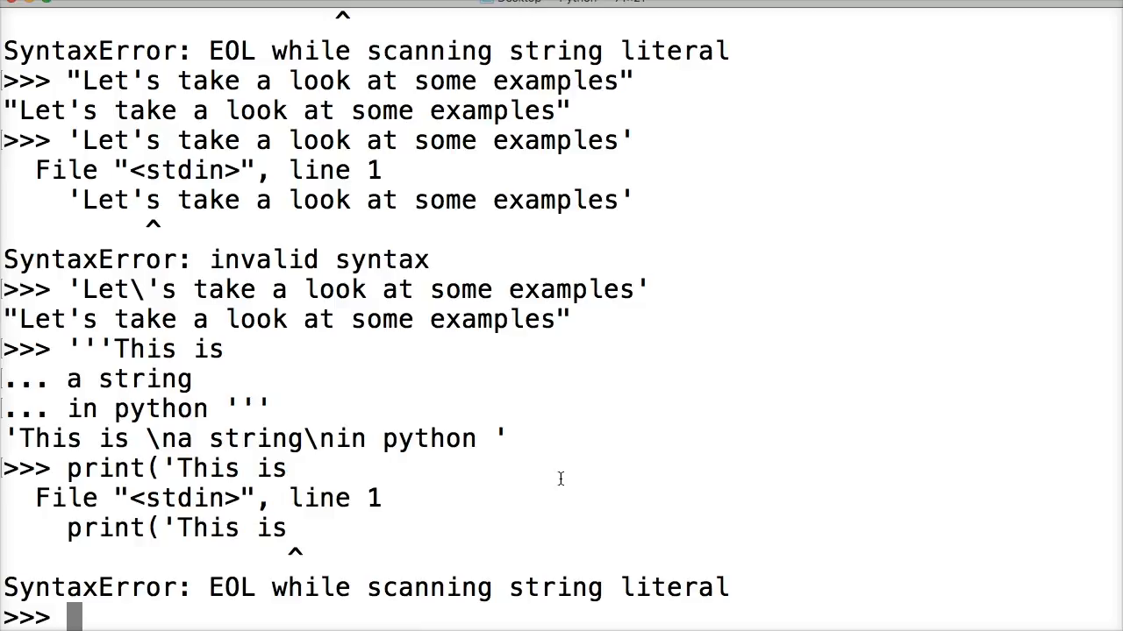
type("print")
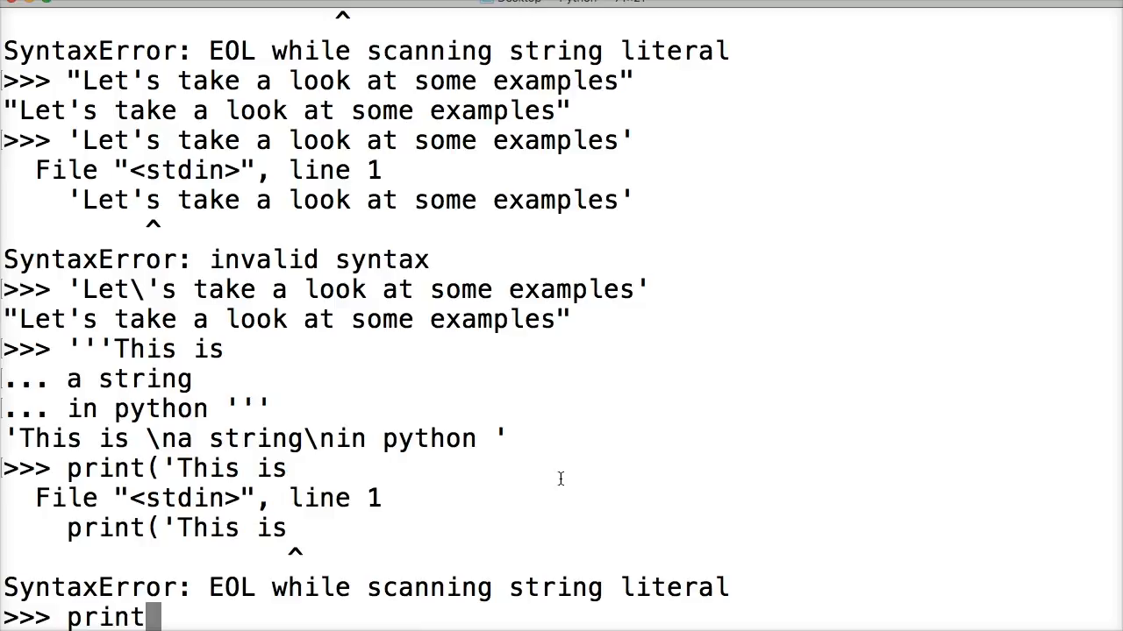
Step: Run print('''this is a string / in python / it goes / very long ''') over four lines
type("('''this is a string")
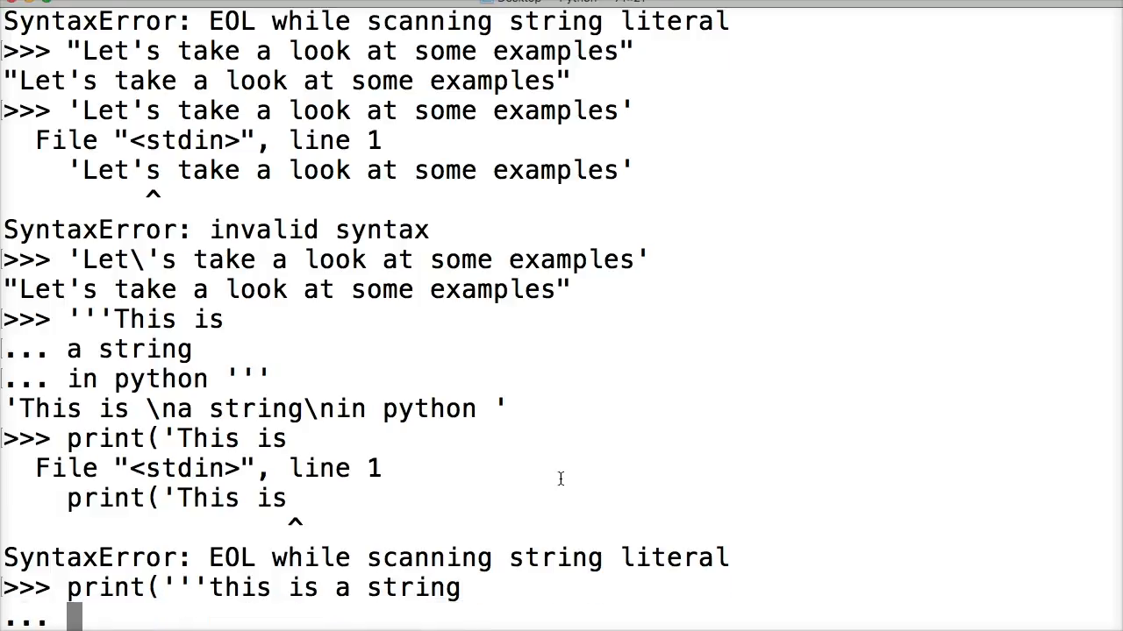
type("in python")
type("v")
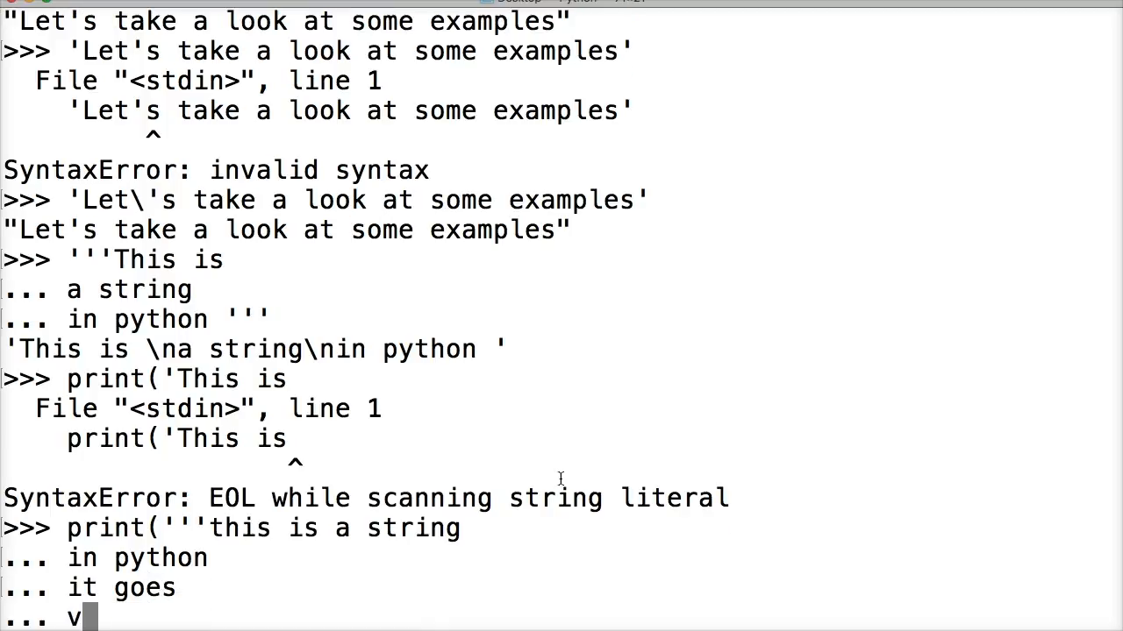
type("ery long")
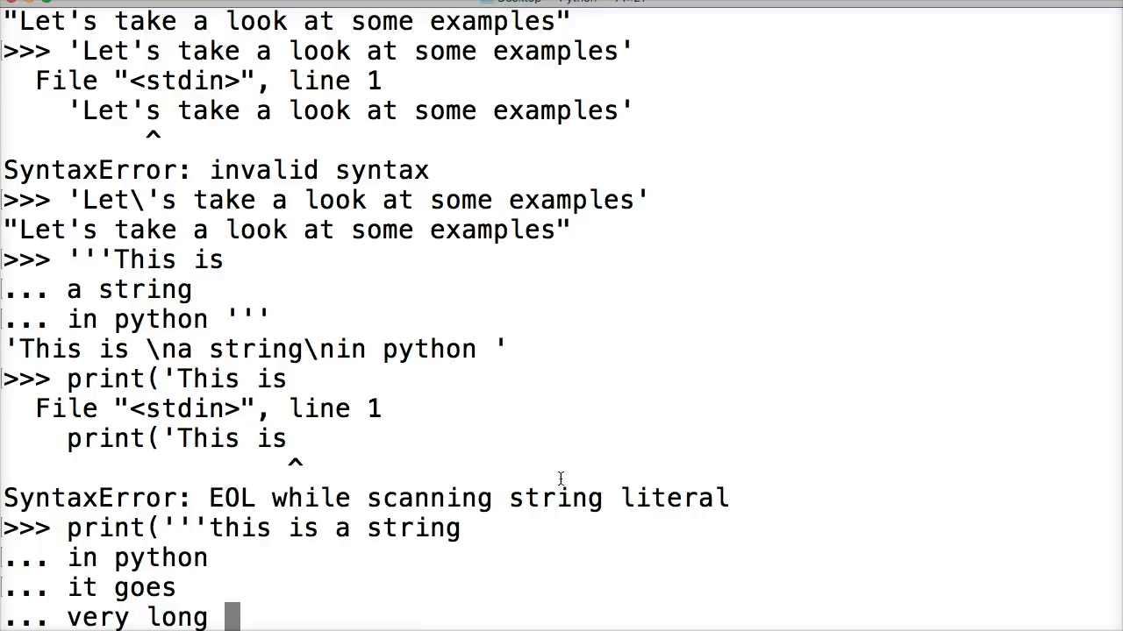
type("'''")
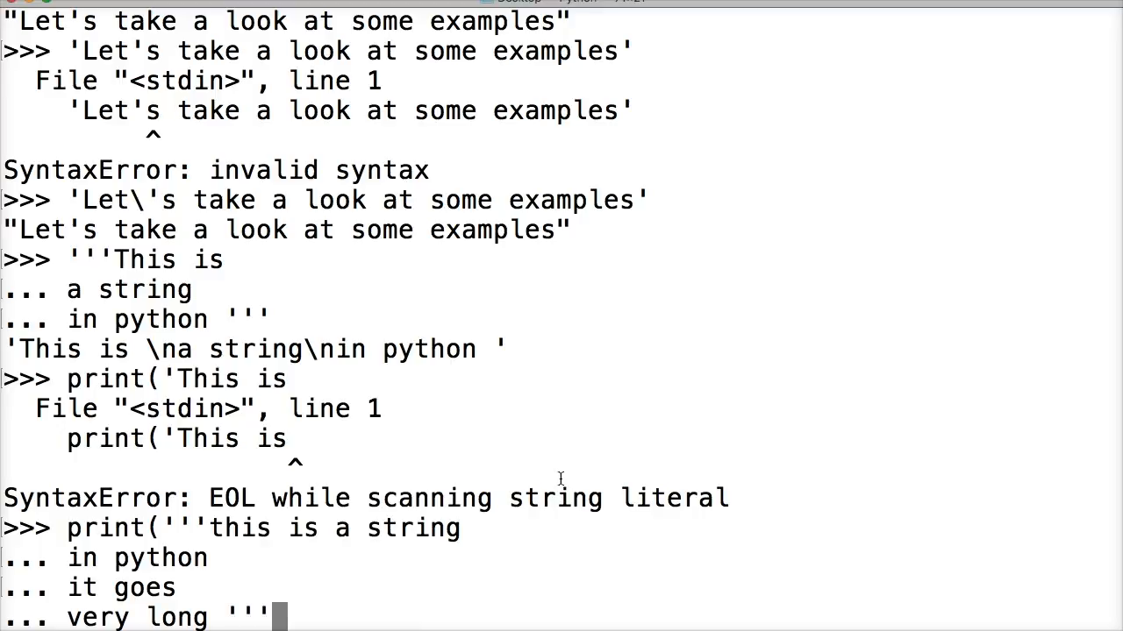
type(")")
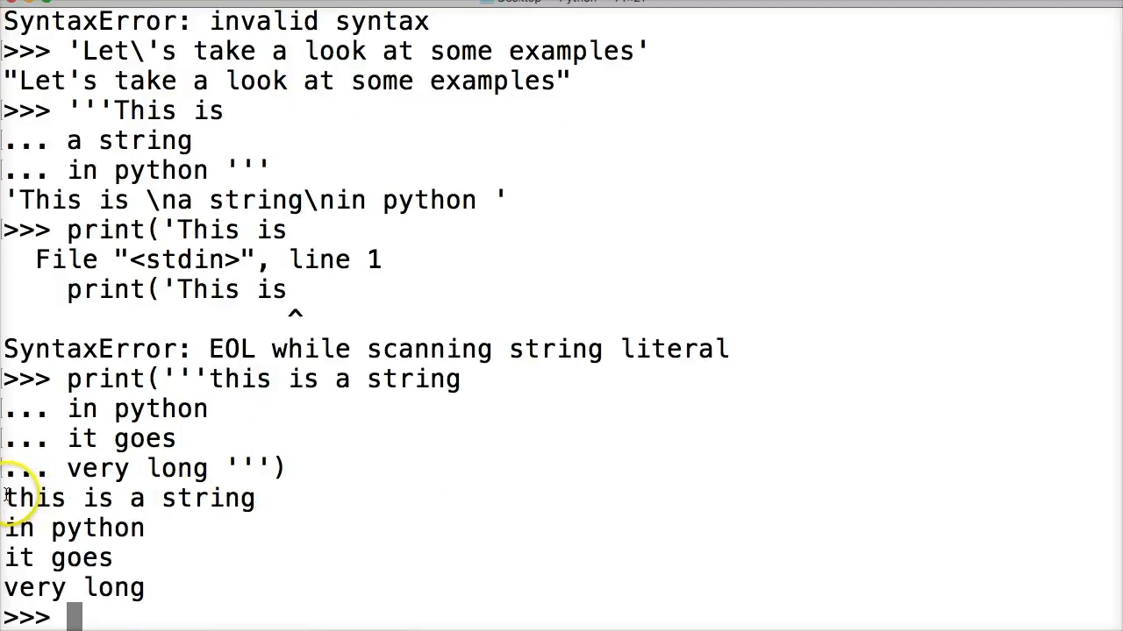
left_click_drag(4, 498, 255, 498)
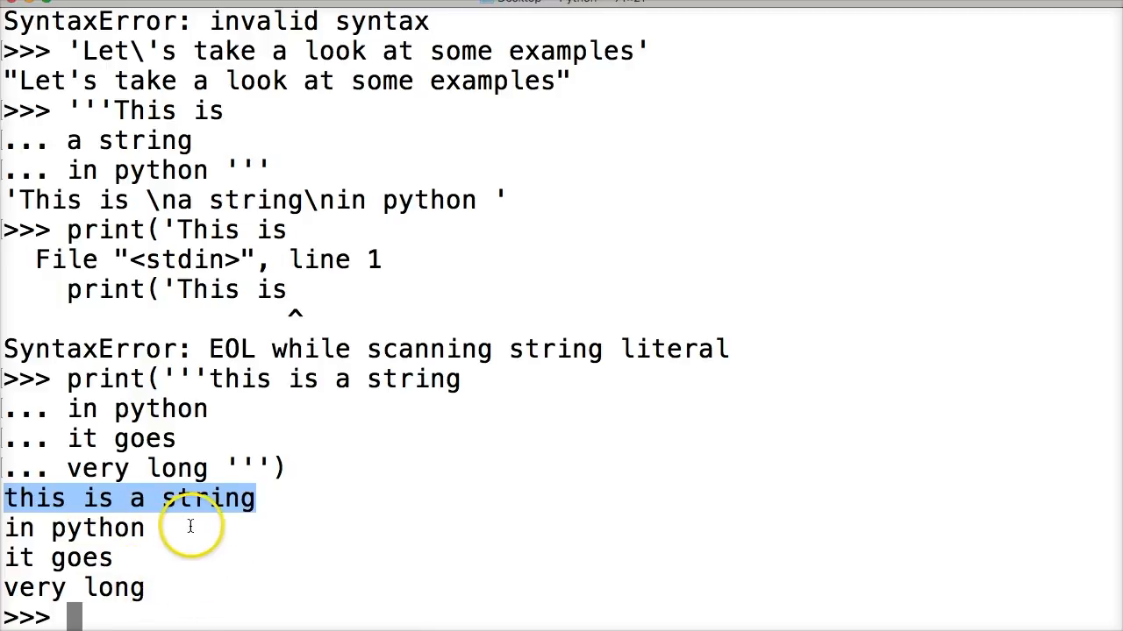
mouse_move(226, 379)
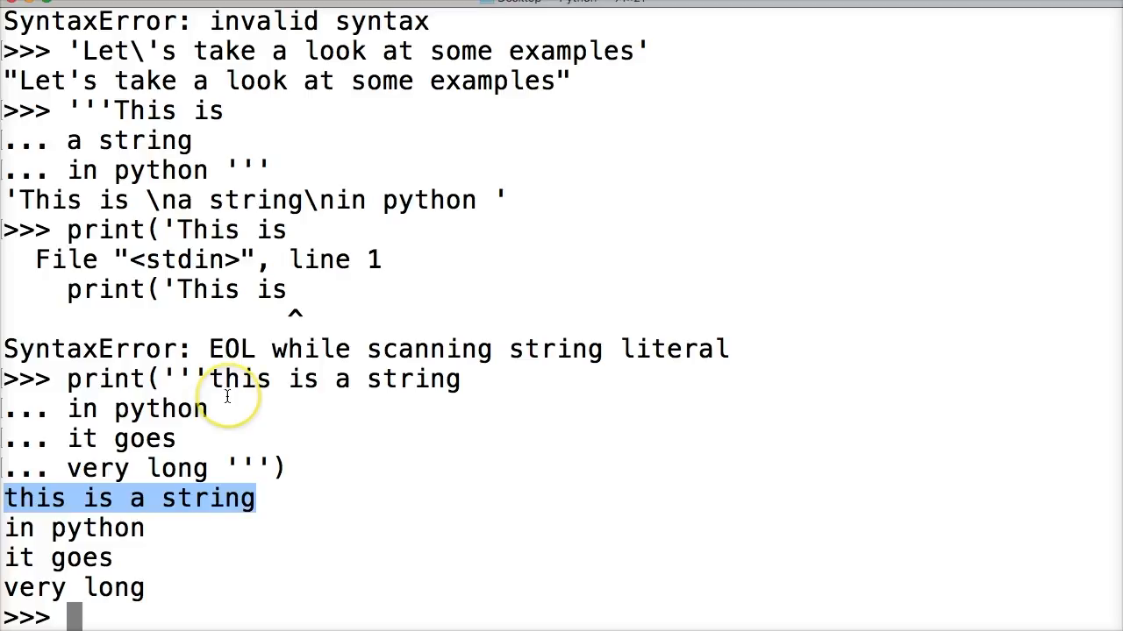
mouse_move(139, 559)
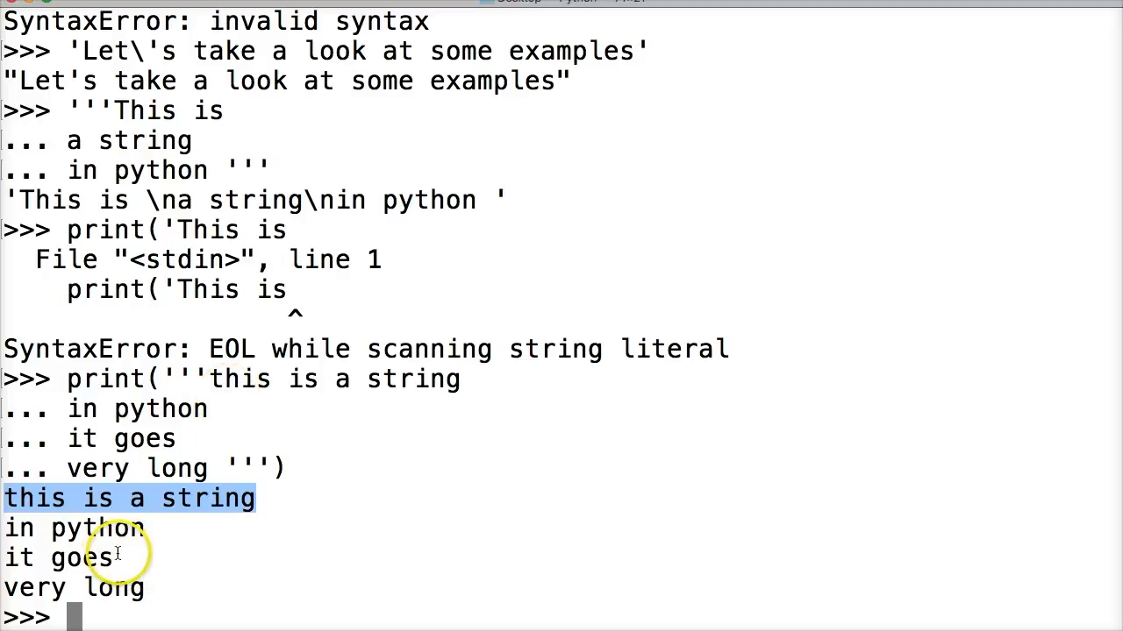
mouse_move(133, 485)
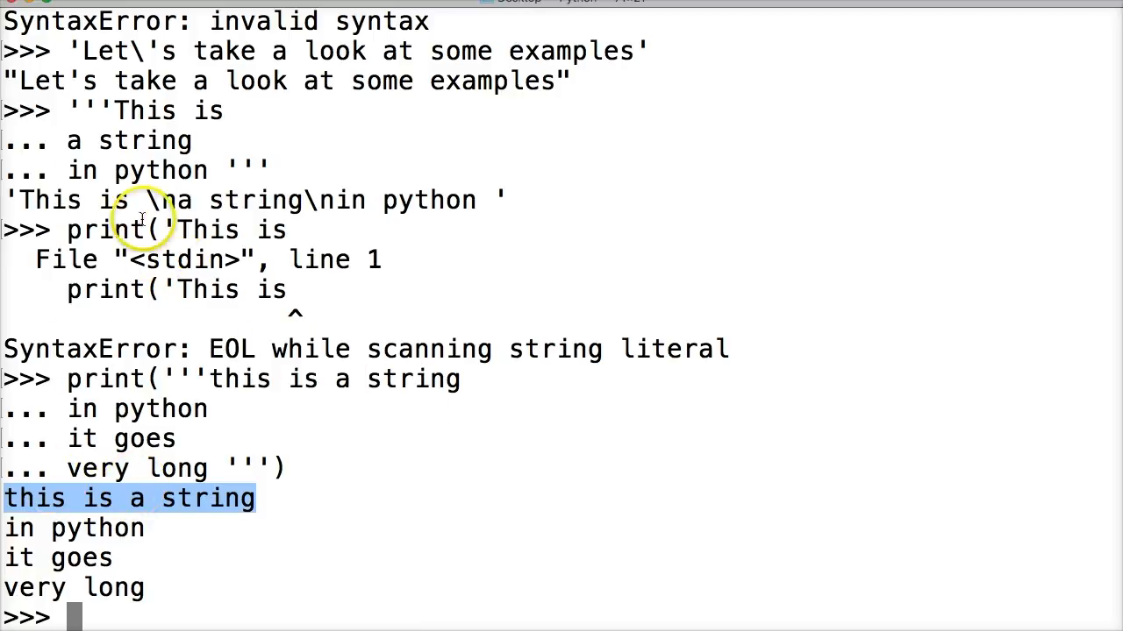
left_click_drag(18, 200, 487, 200)
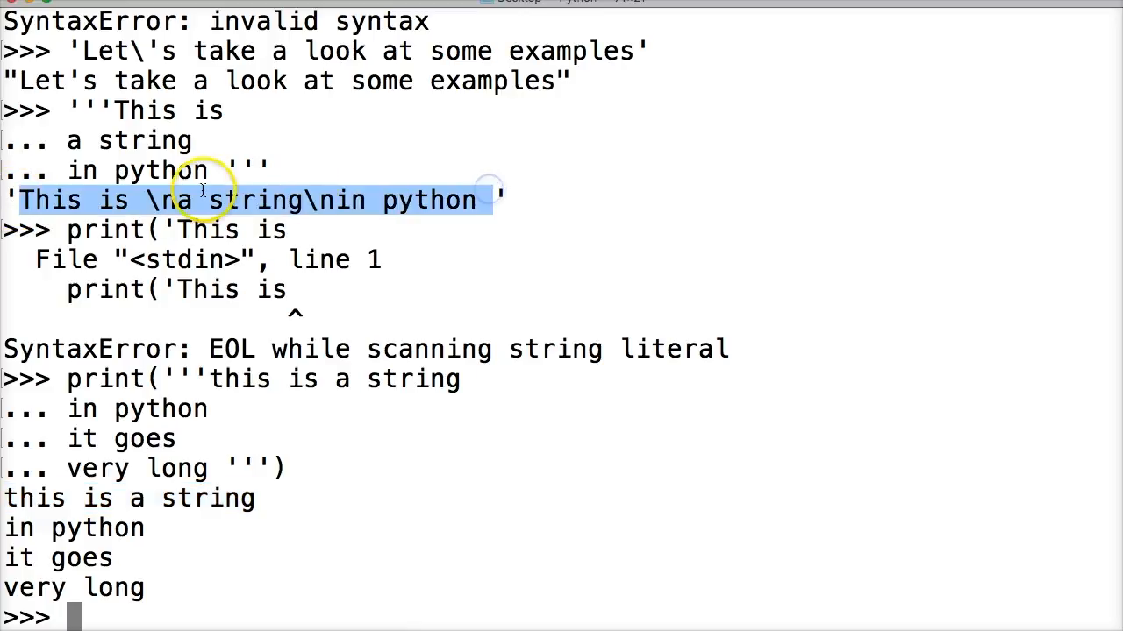